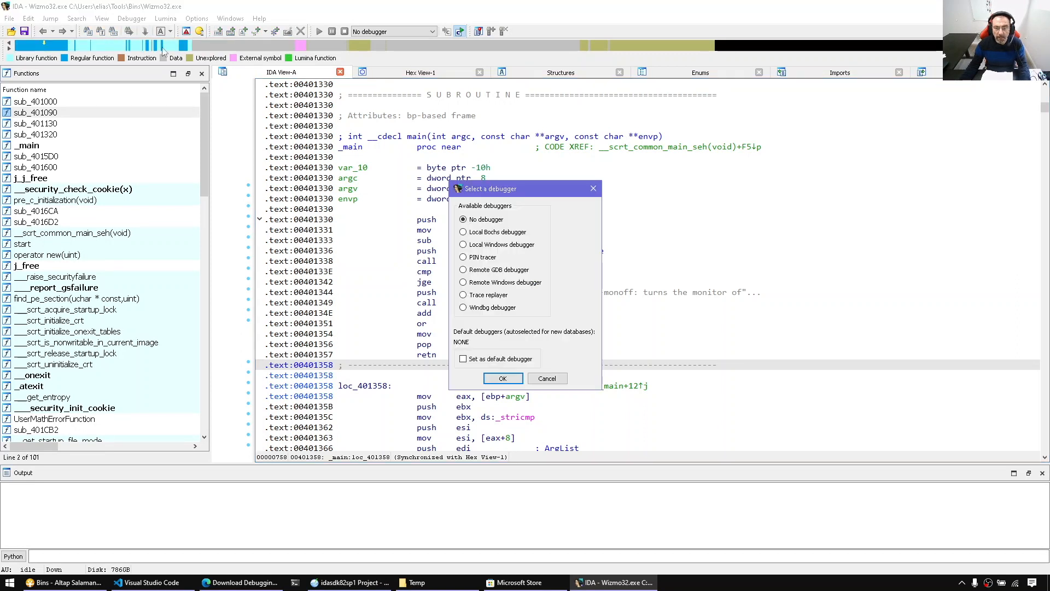
pyautogui.moveTo(496, 313)
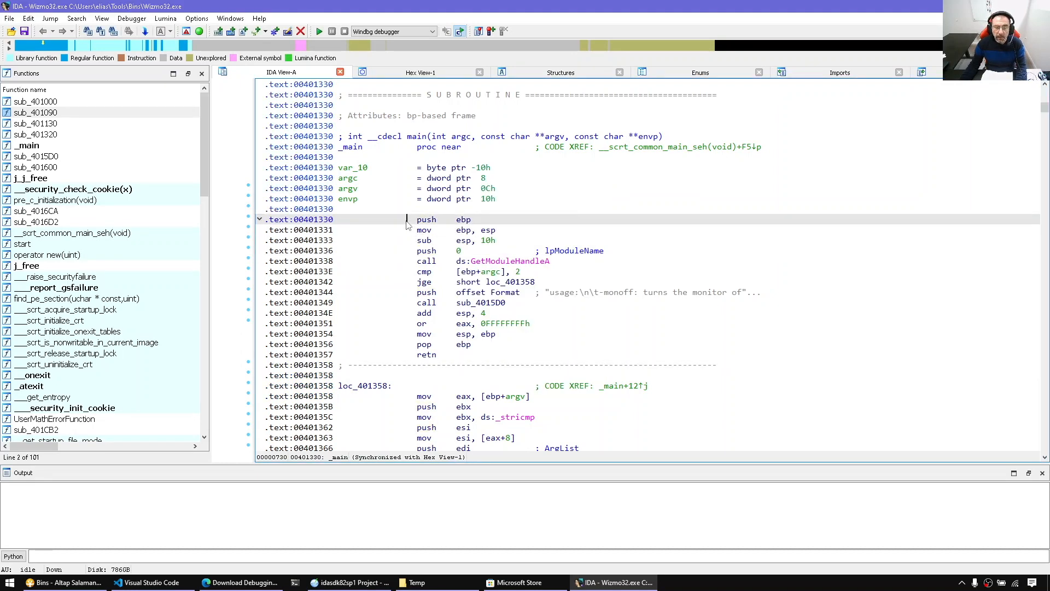
# Step: Launch Wizmo32.exe under the WinDbg debugger and accept the debugger warning
pyautogui.click(320, 31)
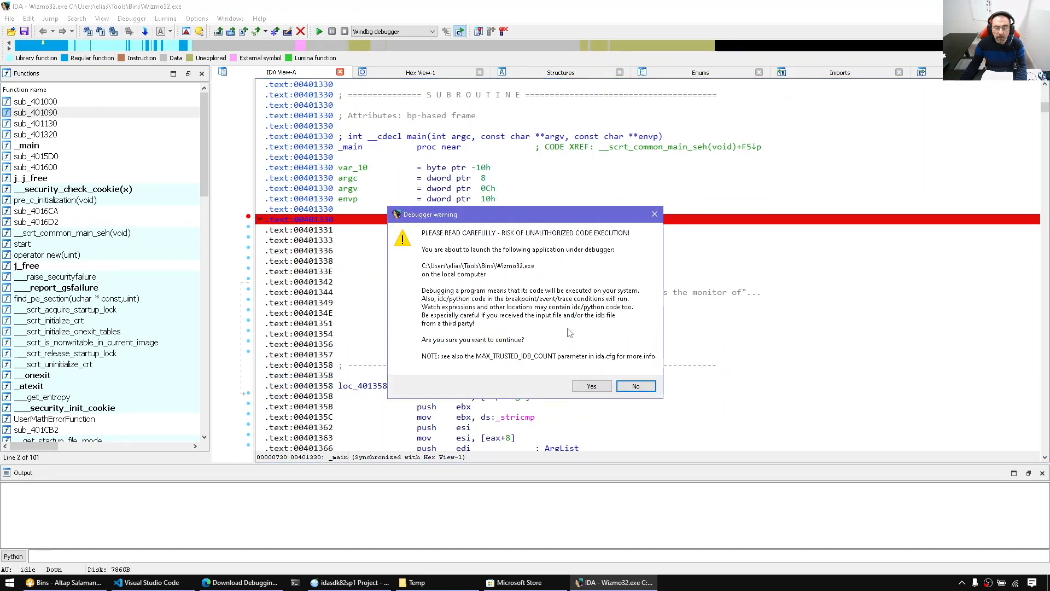
pyautogui.click(590, 385)
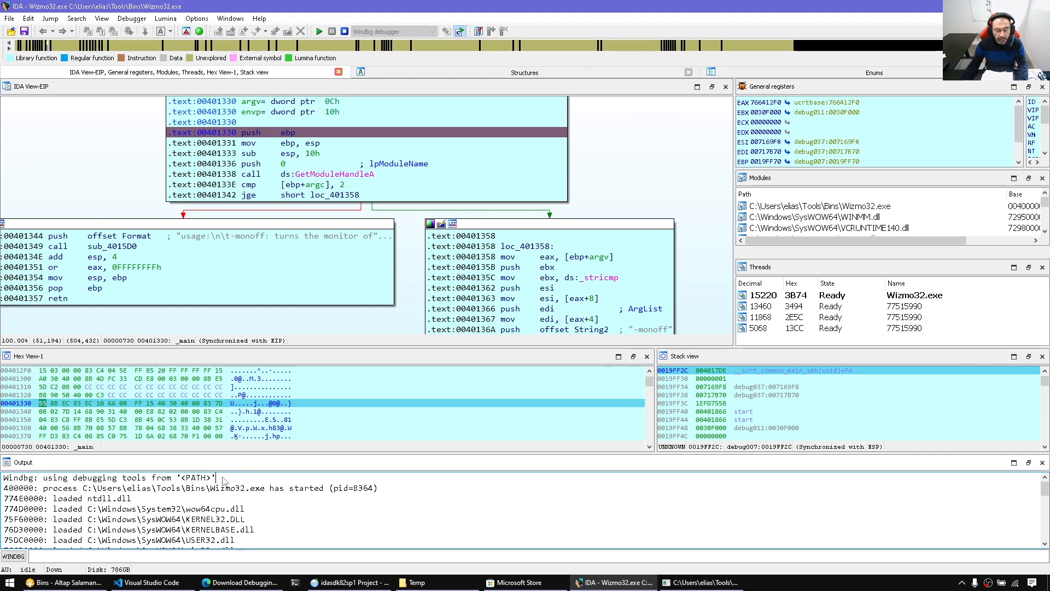
# Step: Select the 'Windbg: using debugging tools from' line in the output window
pyautogui.tripleClick(107, 477)
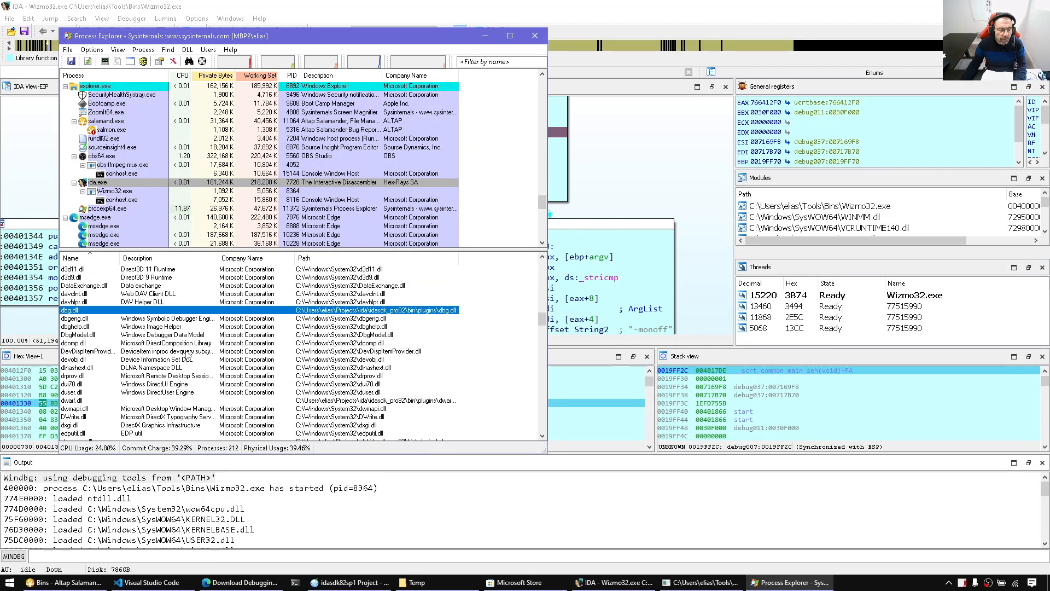
# Step: Check that ida.exe's dbgeng.dll comes from System32, then close Process Explorer
pyautogui.click(73, 318)
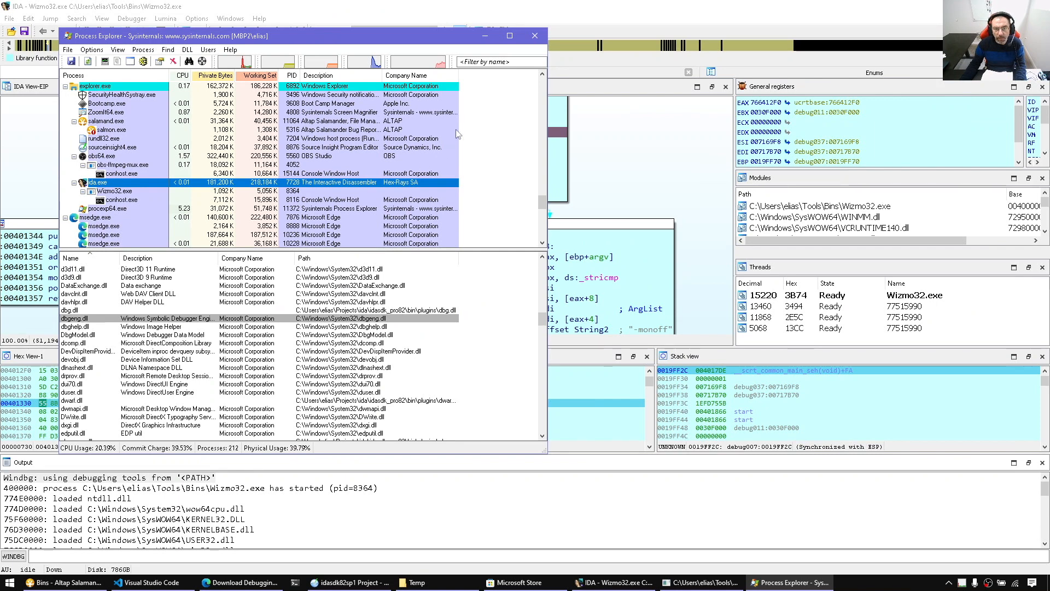
pyautogui.click(535, 36)
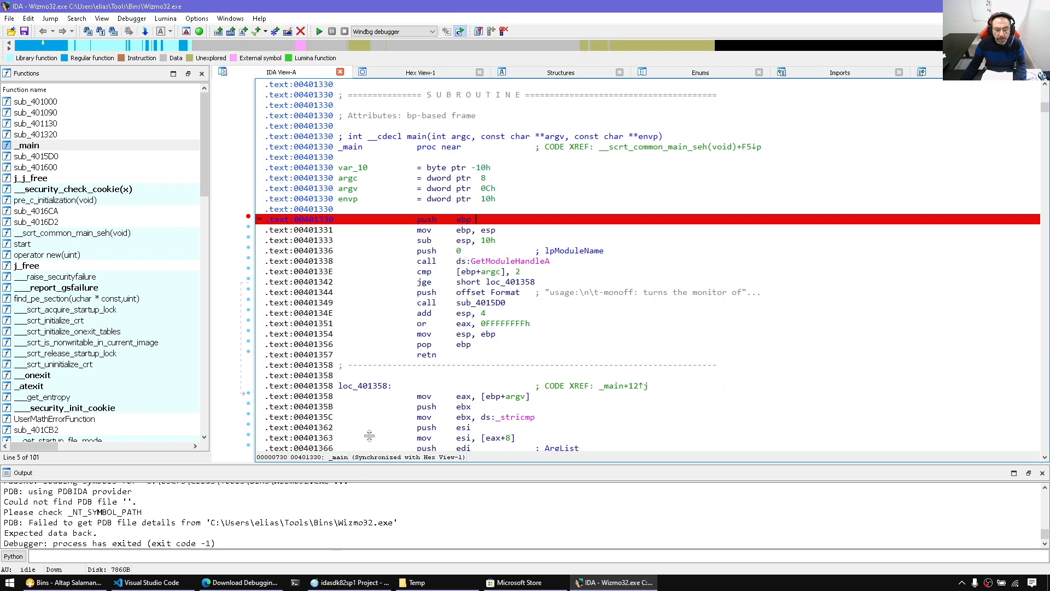
# Step: Switch to the Download Debugging Tools for Windows article in Edge
pyautogui.click(464, 219)
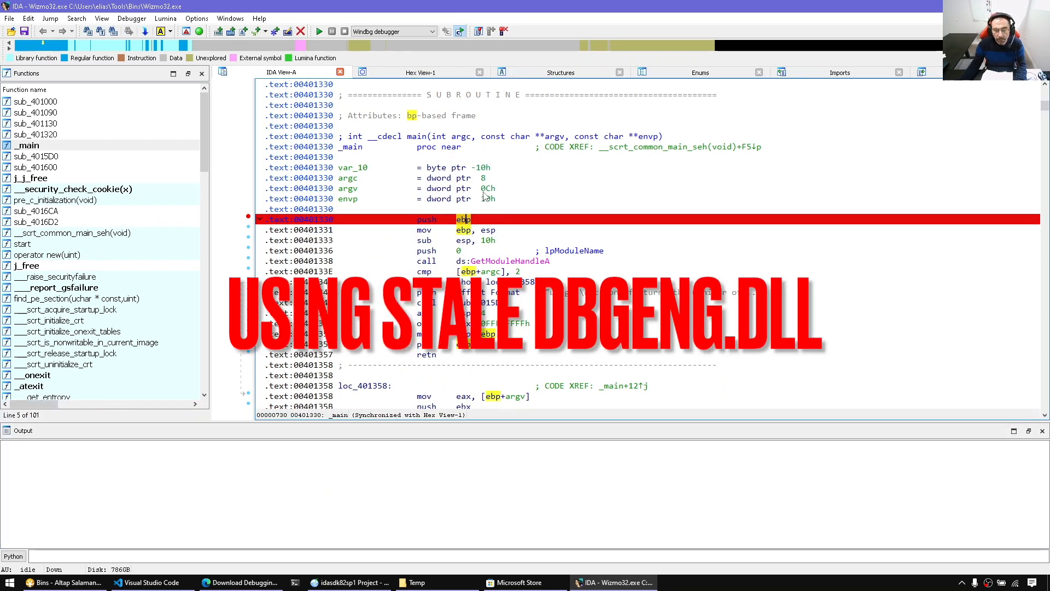
pyautogui.click(238, 582)
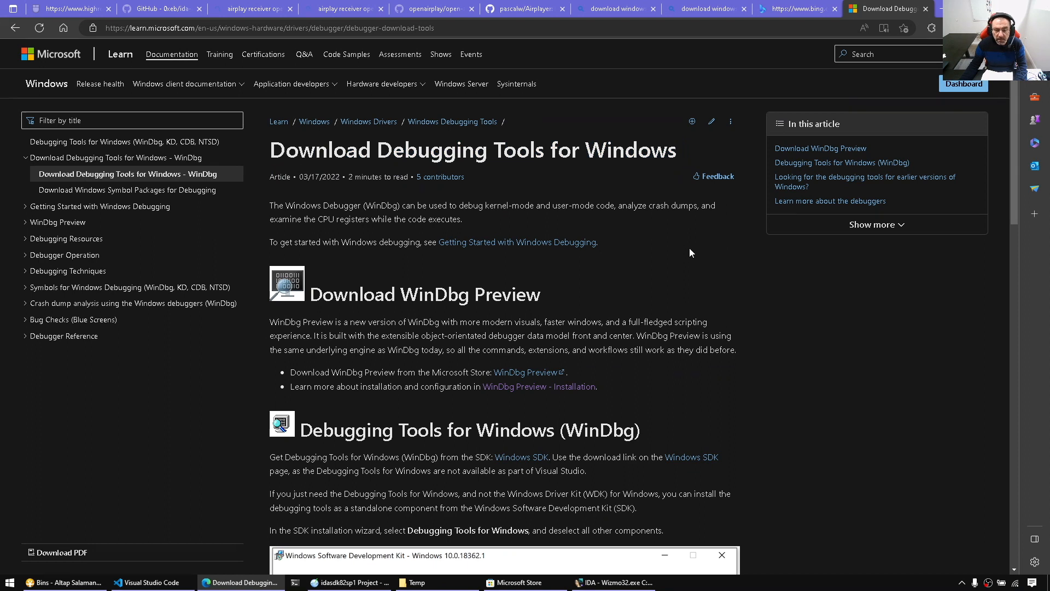
pyautogui.moveTo(704, 311)
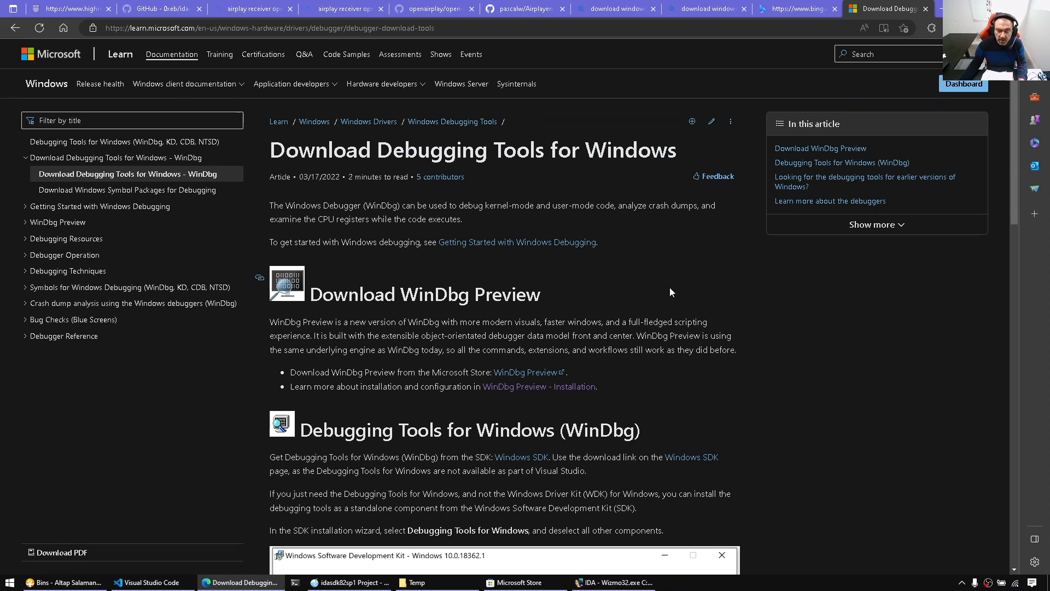
# Step: Read through the Download Debugging Tools article and follow its WinDbg Preview store link
pyautogui.scroll(-3)
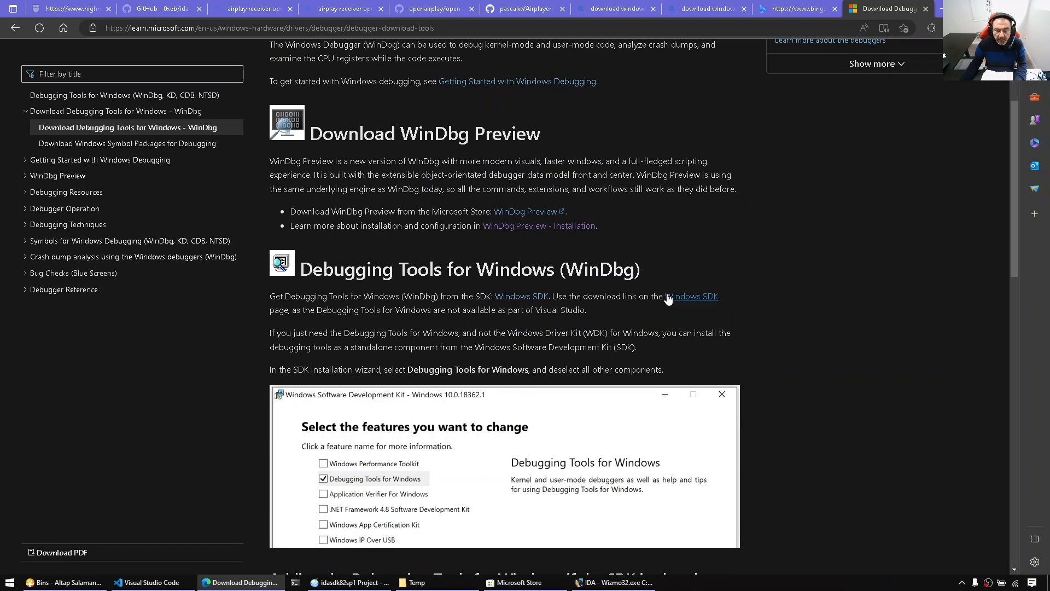
pyautogui.scroll(-3)
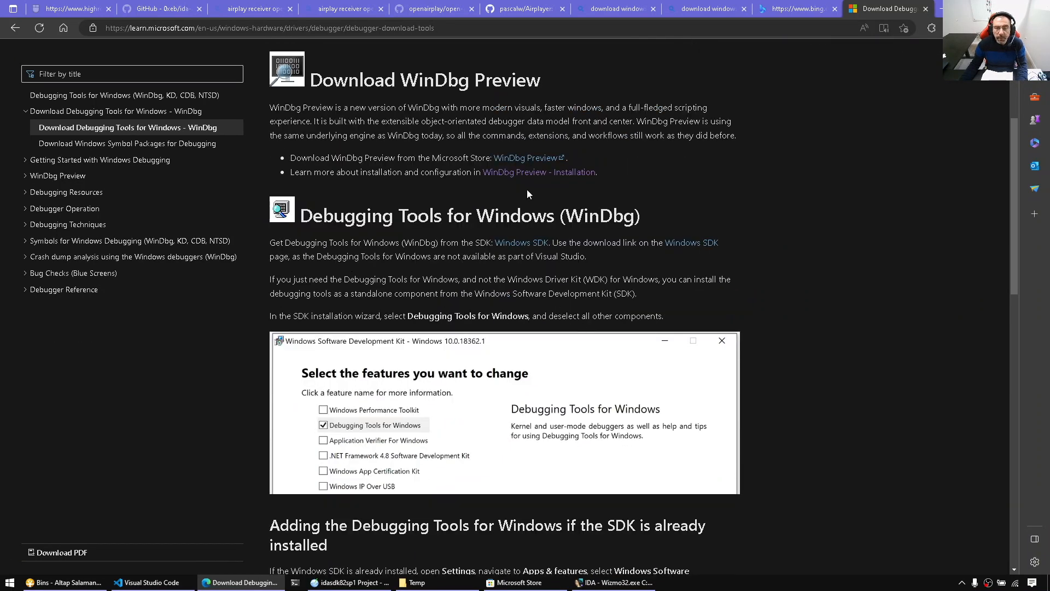
pyautogui.moveTo(383, 280)
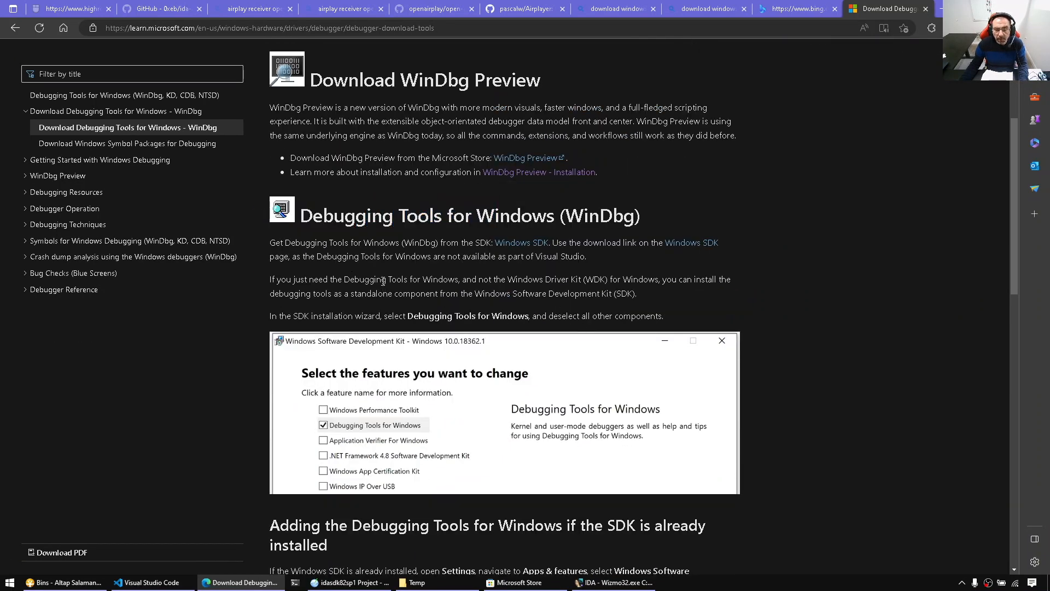
pyautogui.scroll(-3)
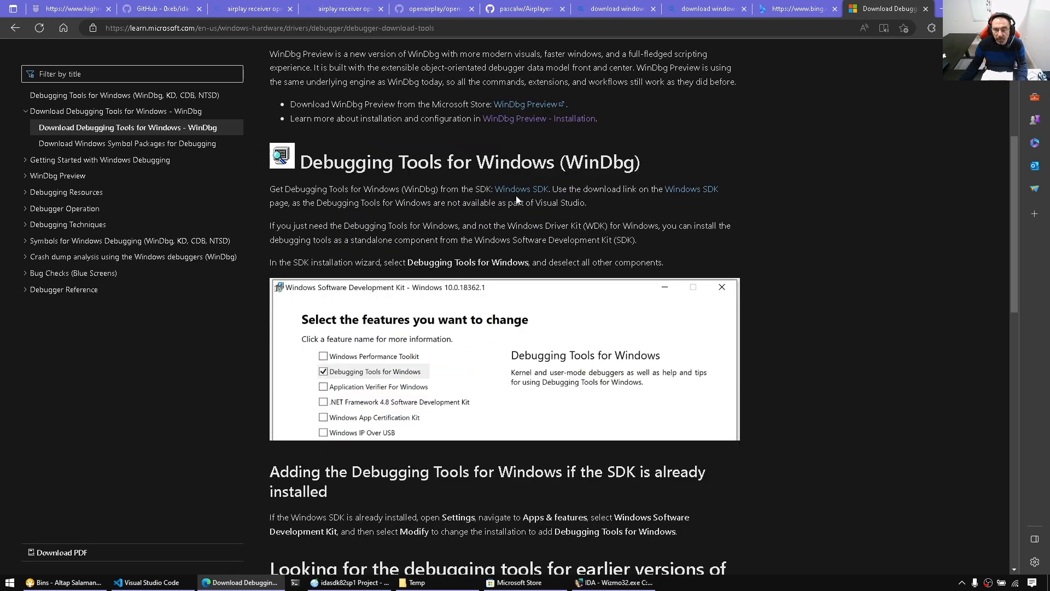
pyautogui.scroll(-3)
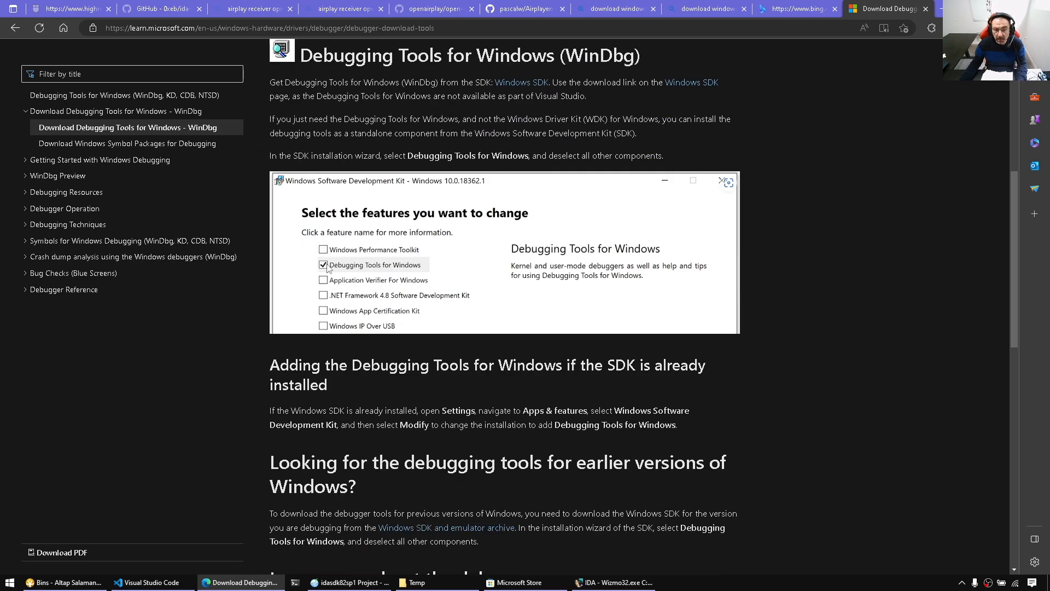
pyautogui.scroll(-3)
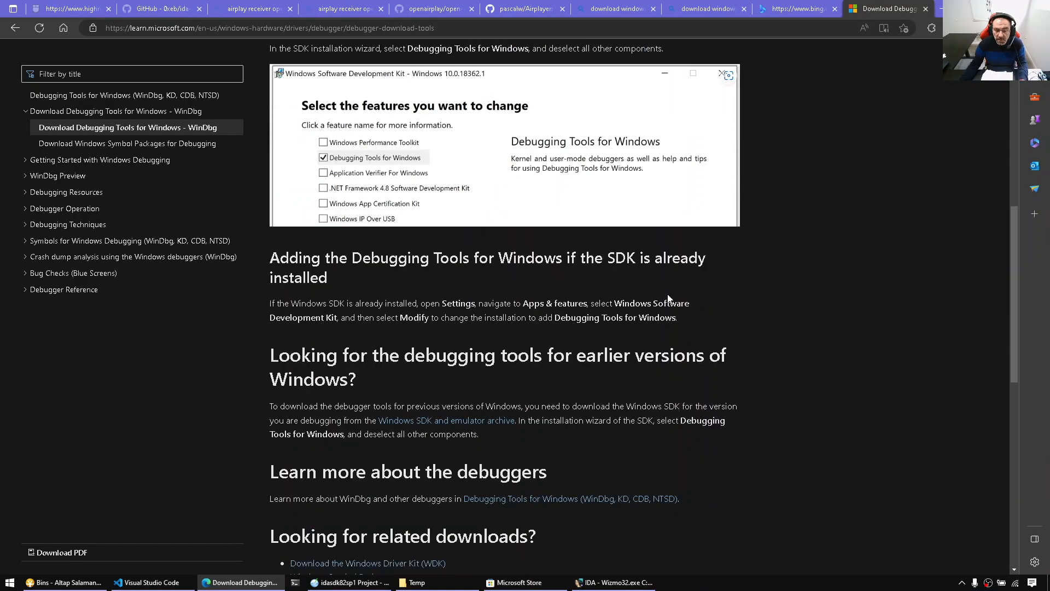
pyautogui.scroll(-3)
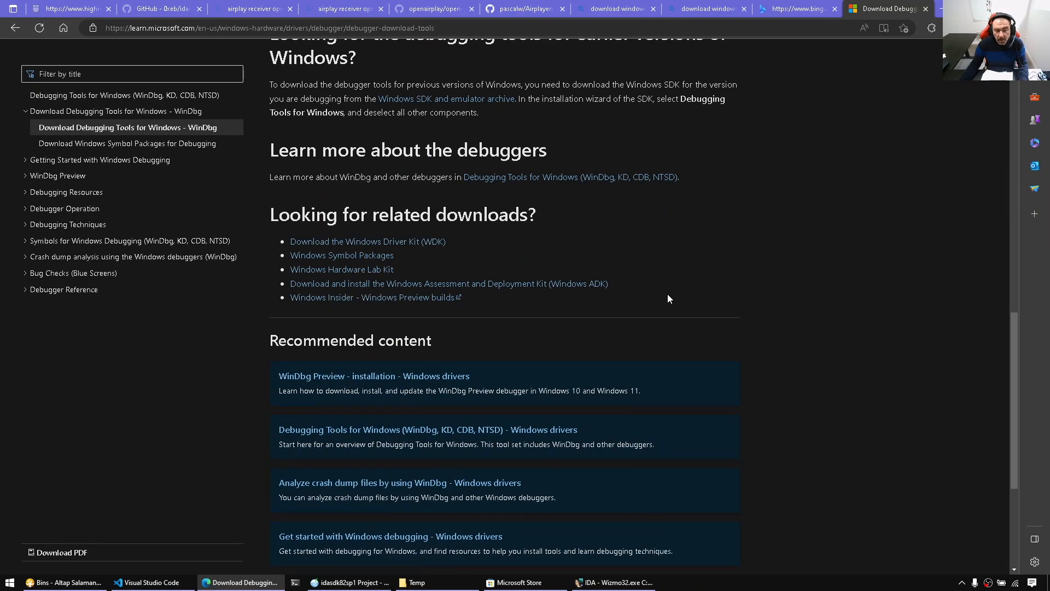
pyautogui.scroll(3)
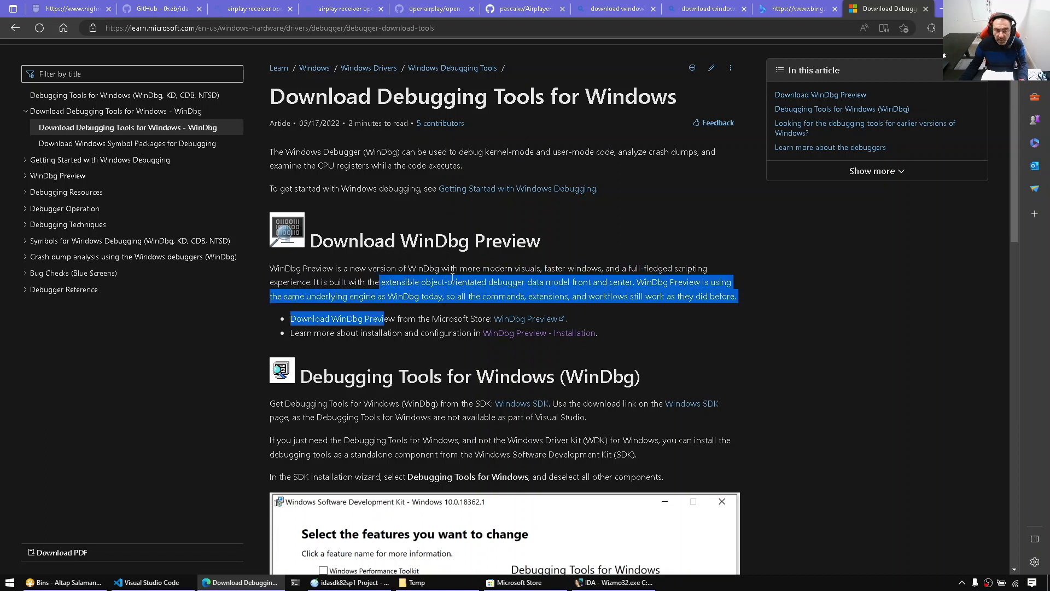
pyautogui.click(496, 288)
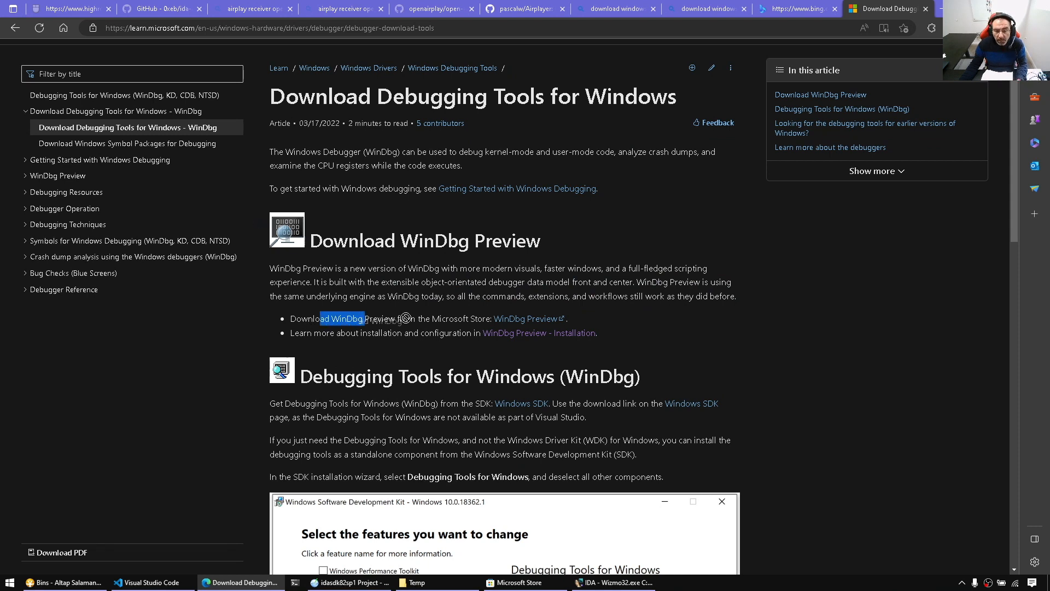
pyautogui.click(525, 318)
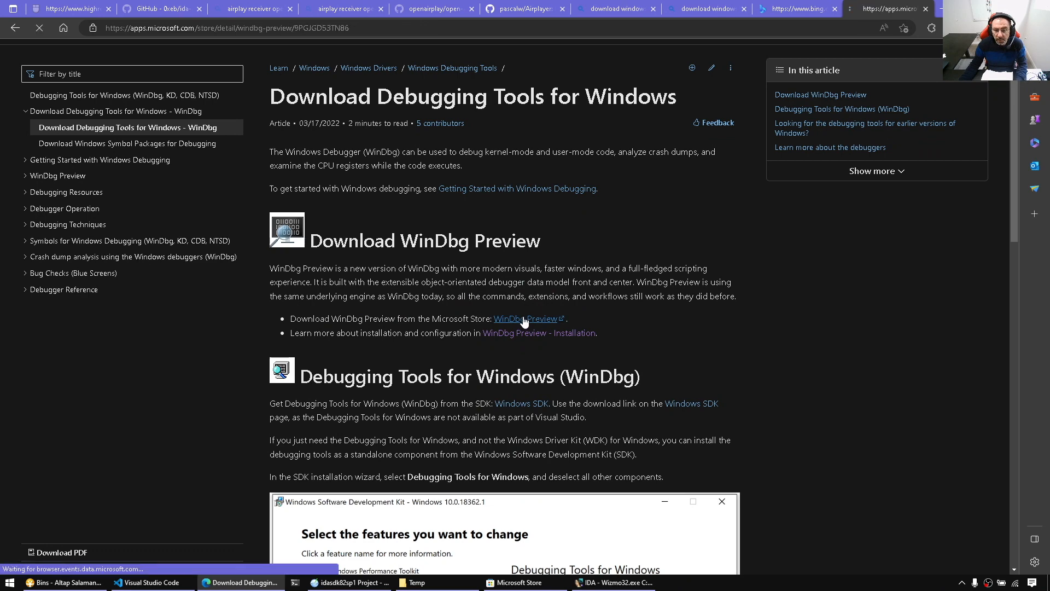
# Step: Open the WinDbg Preview listing in the Microsoft Store app and launch the installed app
pyautogui.click(524, 319)
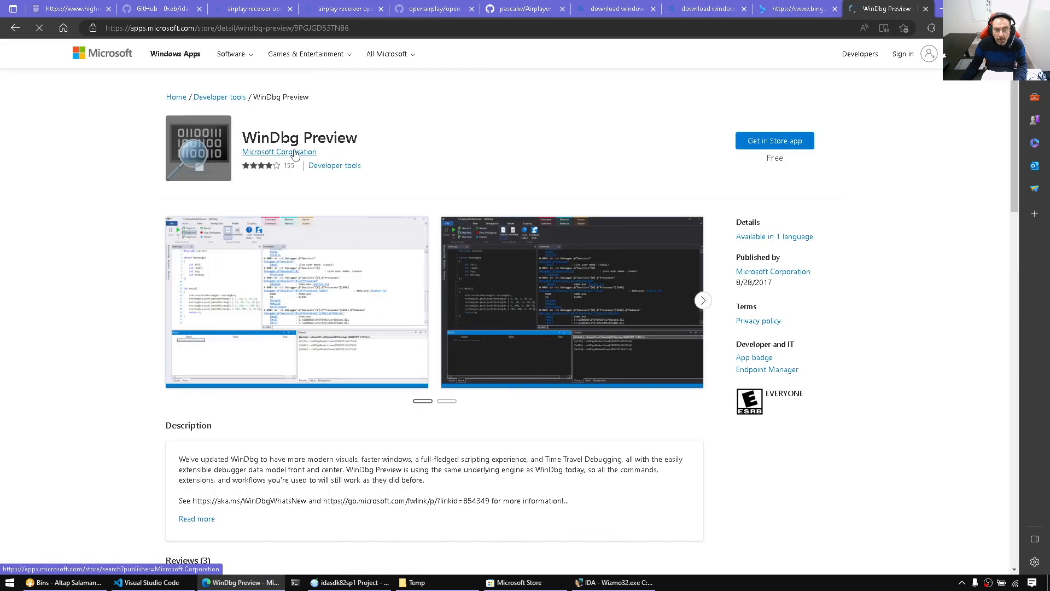
pyautogui.click(774, 141)
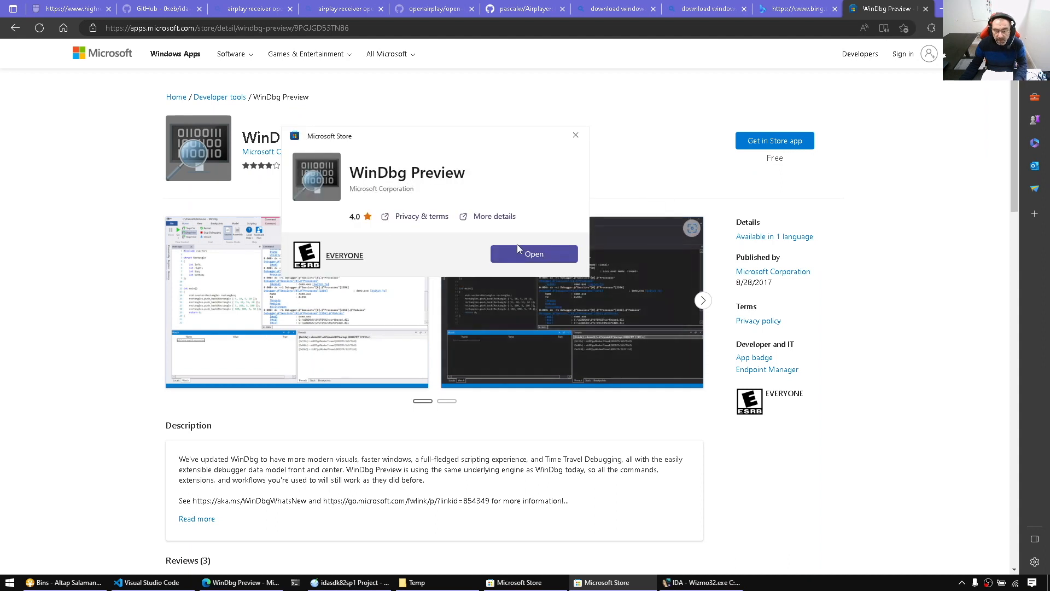
pyautogui.moveTo(505, 297)
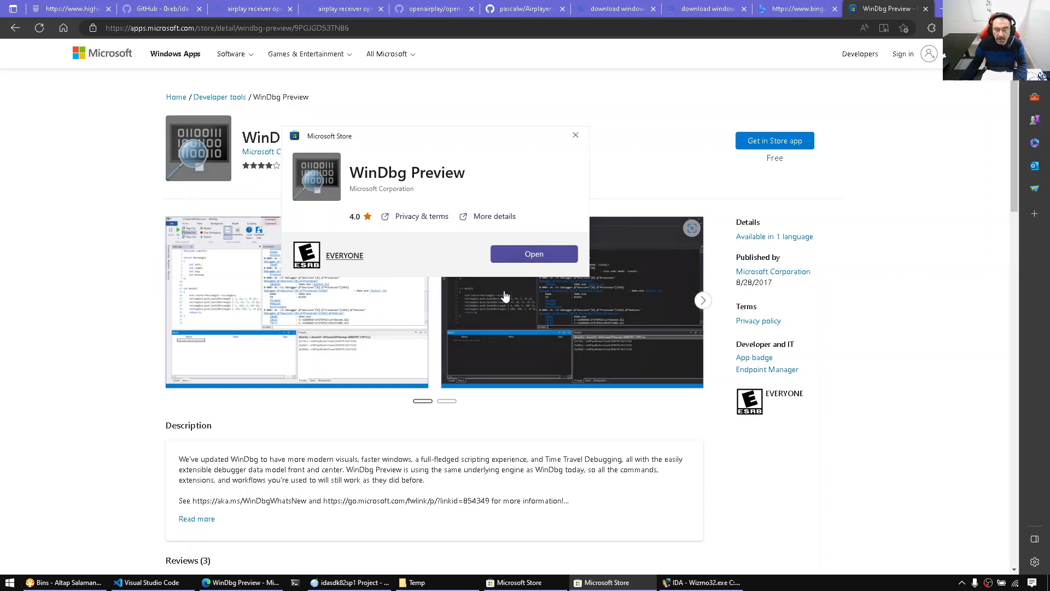
pyautogui.click(534, 253)
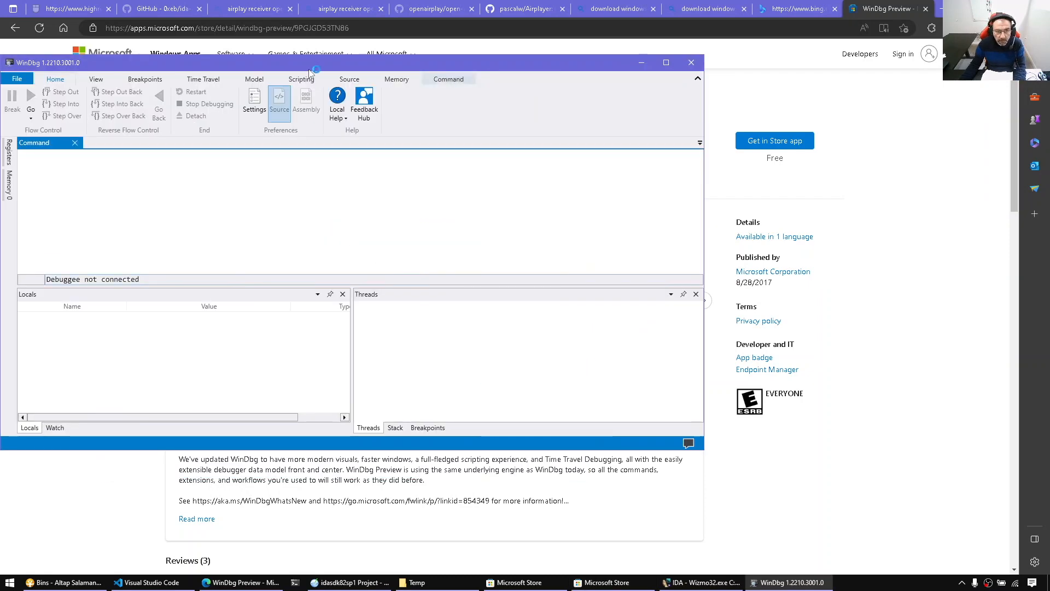
# Step: Maximize the WinDbg Preview window
pyautogui.click(665, 62)
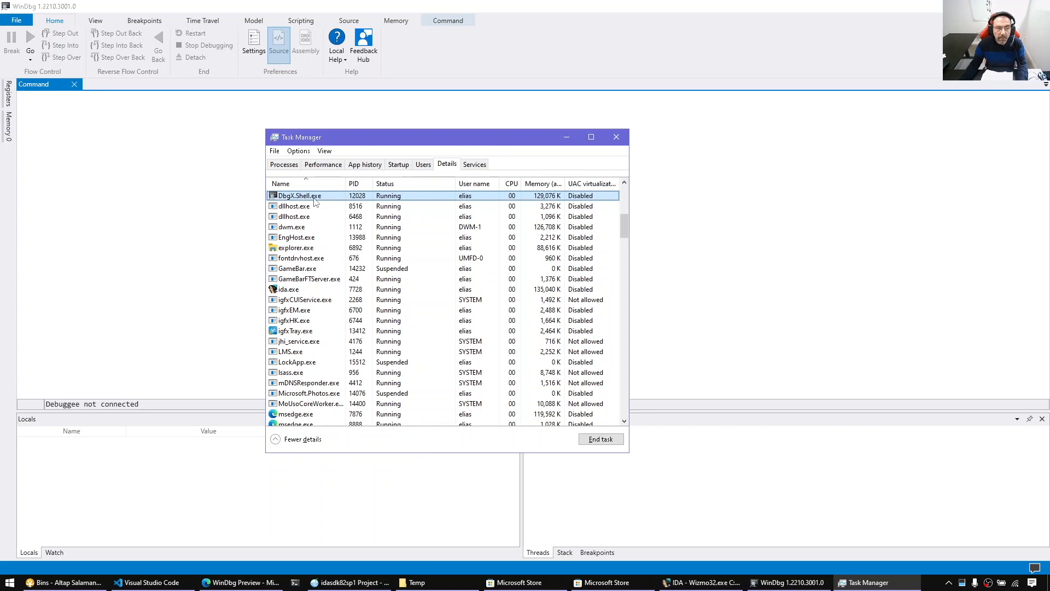
# Step: Open DbgX.Shell.exe's file location from Task Manager and switch to Altap Salamander
pyautogui.rightClick(299, 194)
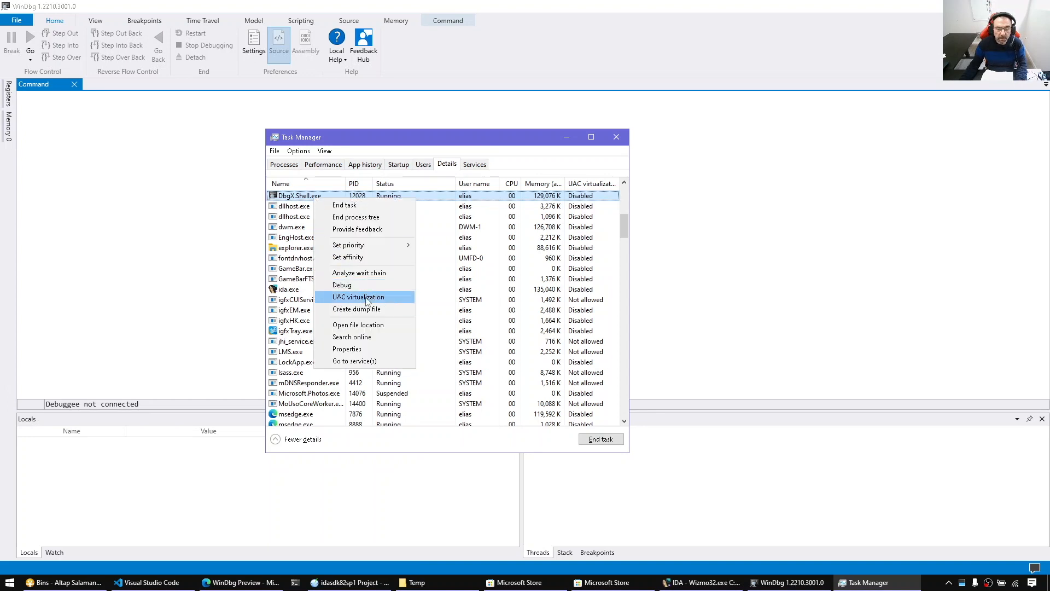
pyautogui.click(358, 324)
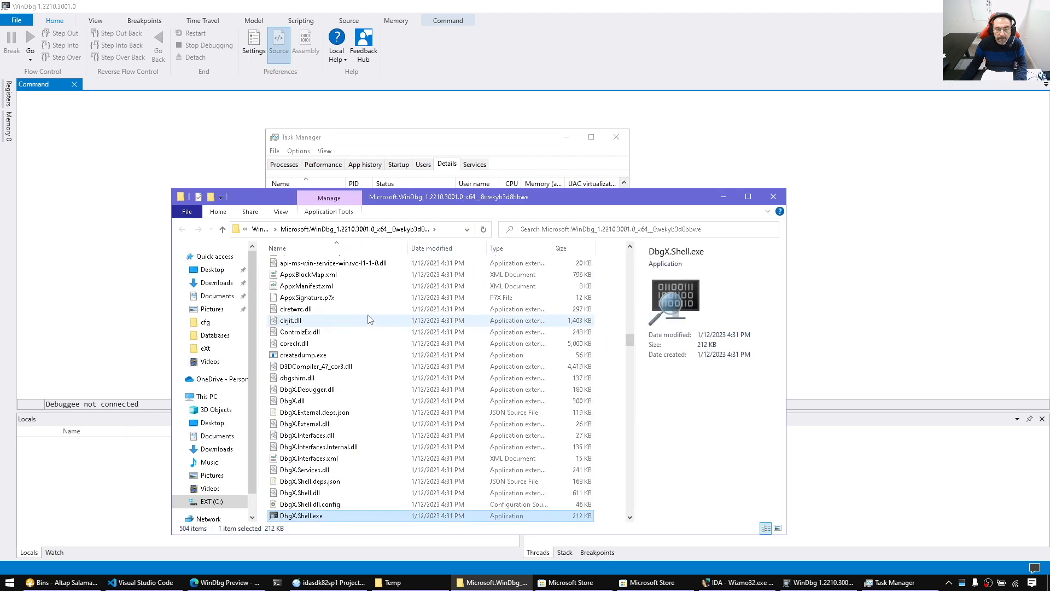
pyautogui.click(62, 582)
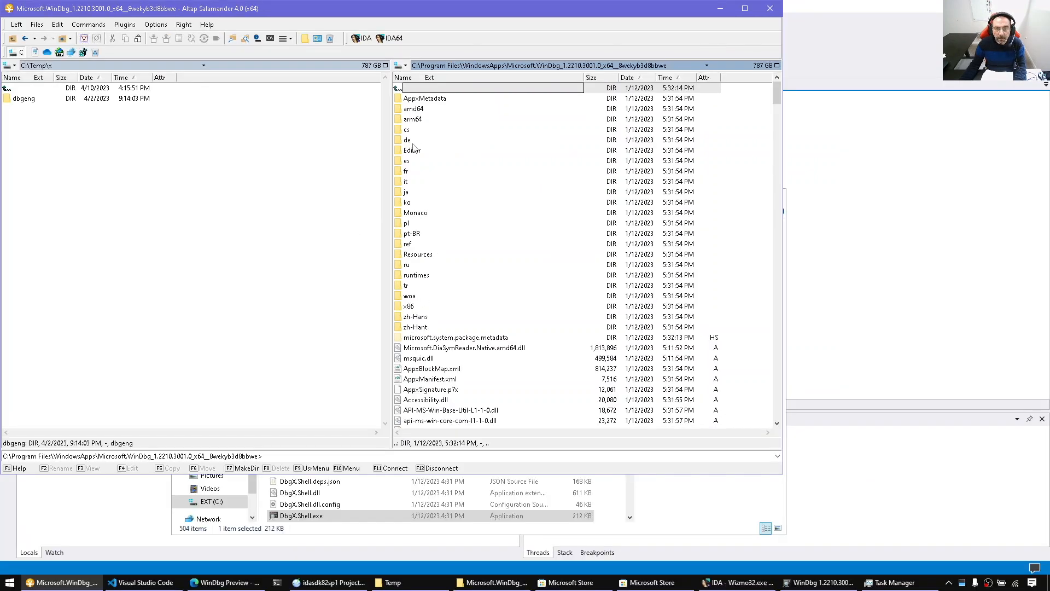
# Step: Browse the amd64 folder's dbgeng.dll and measure the ttd folder's size (about 14.2 MB)
pyautogui.click(413, 108)
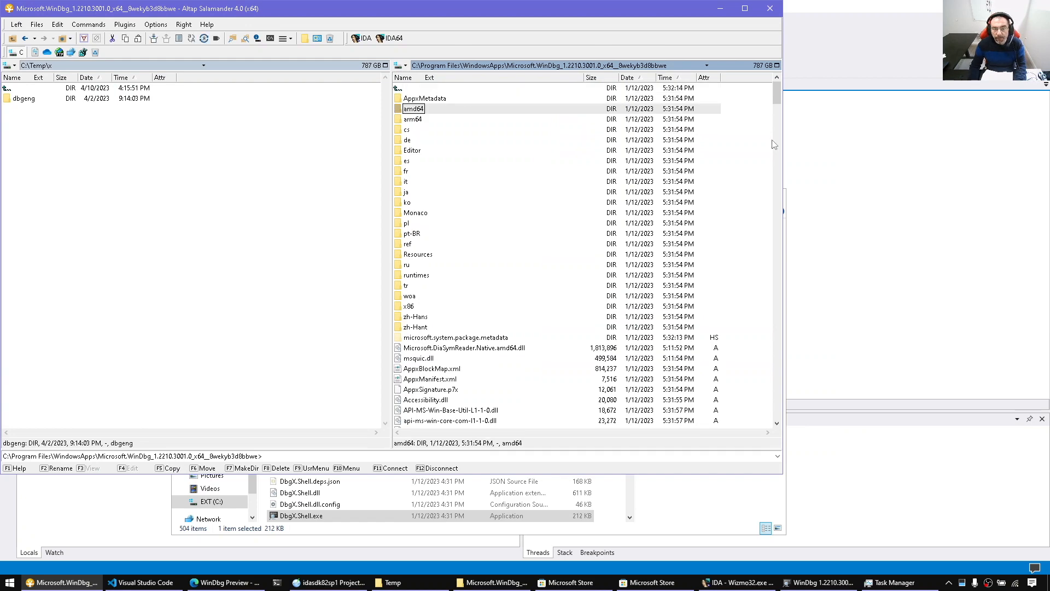
pyautogui.doubleClick(414, 108)
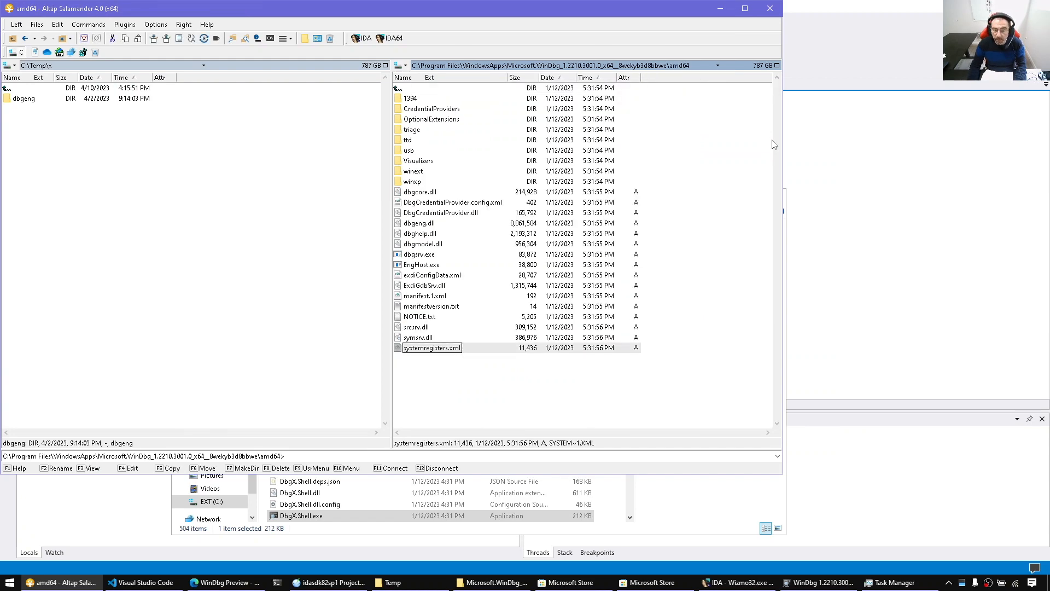
pyautogui.click(418, 337)
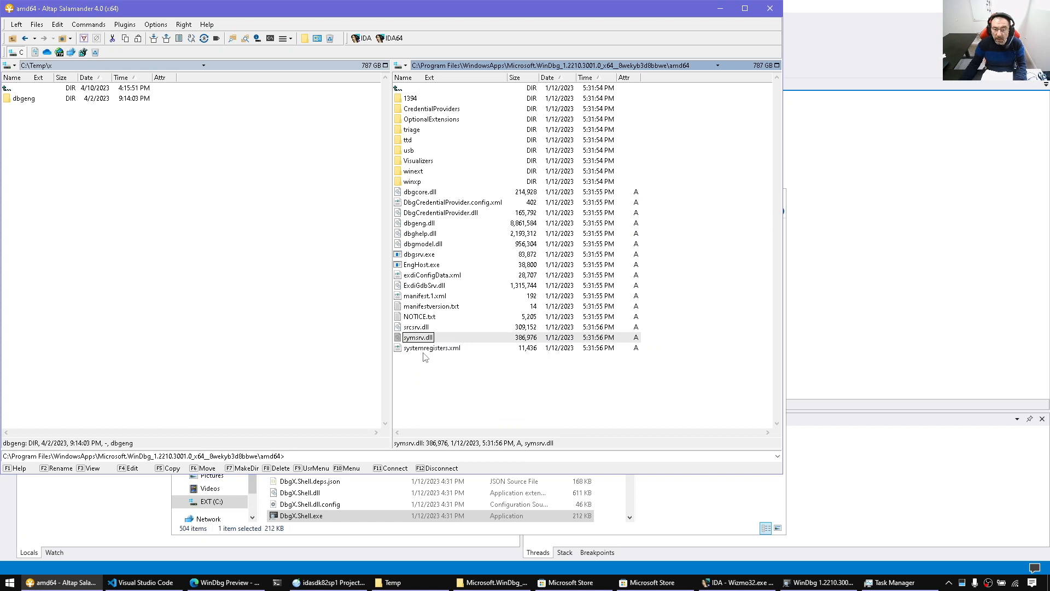
pyautogui.click(418, 223)
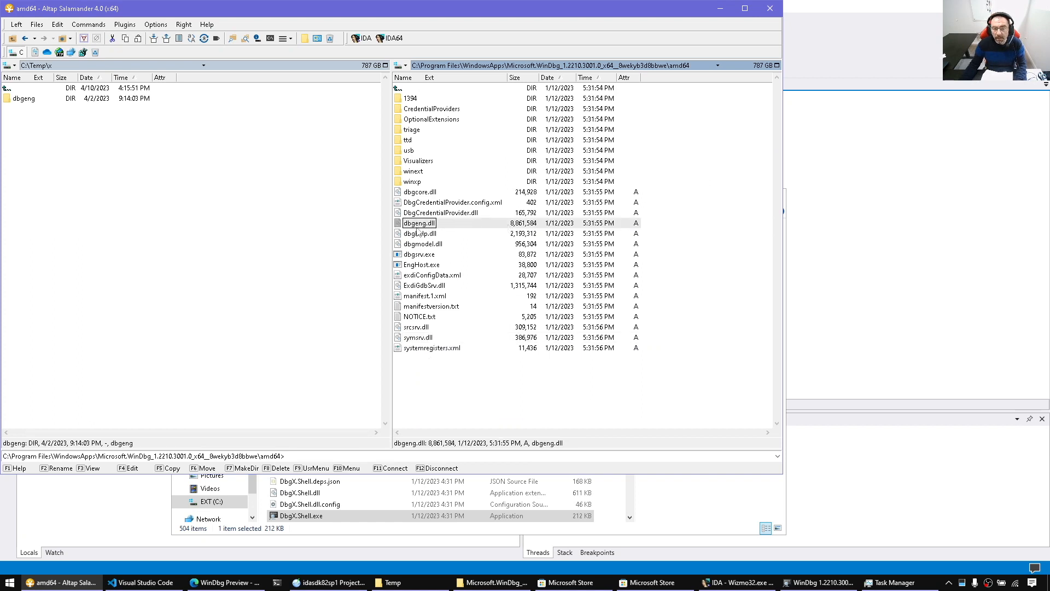
pyautogui.doubleClick(414, 171)
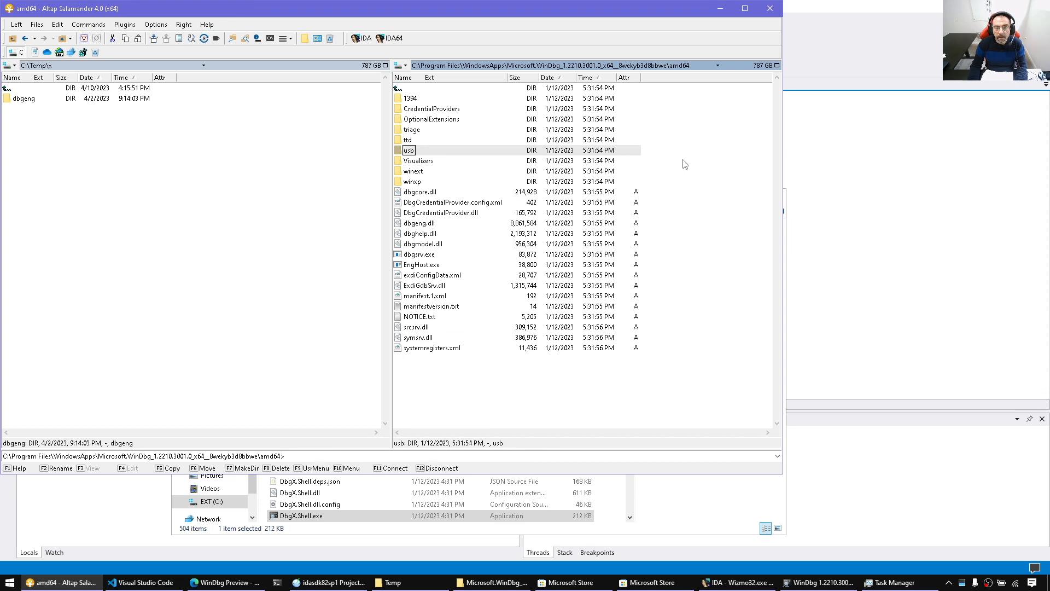
pyautogui.click(432, 108)
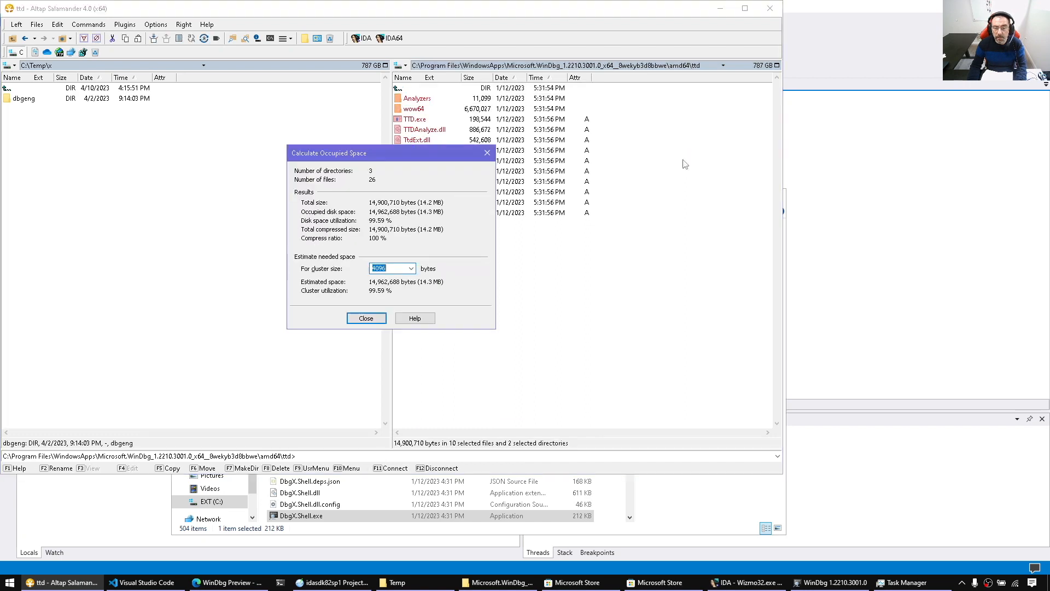
pyautogui.click(366, 317)
pyautogui.write('dbg')
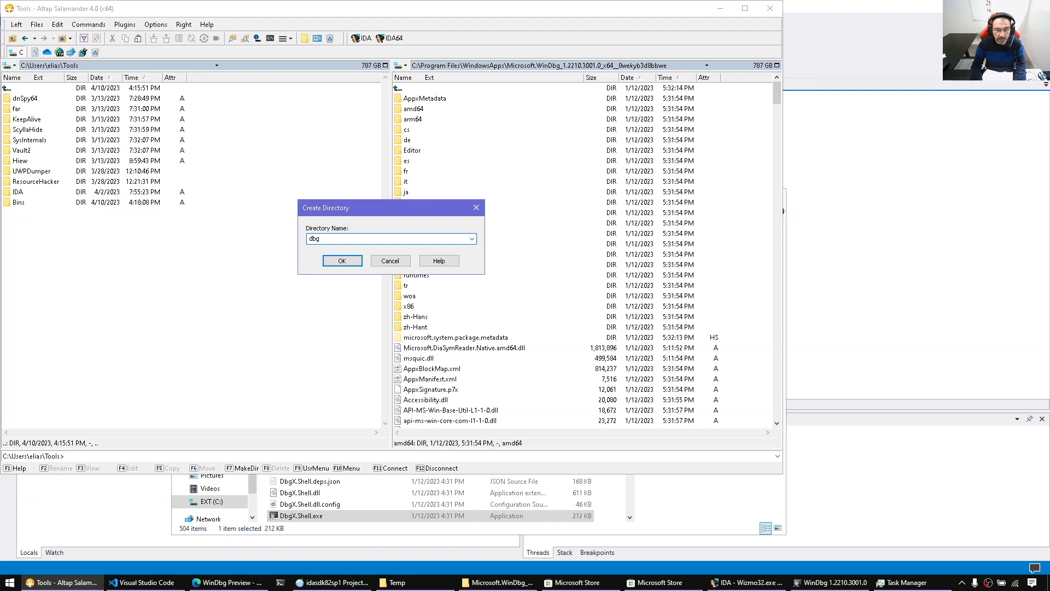
# Step: Create a dbgeng folder under Tools and copy the amd64 debugger files into it
pyautogui.write('eng')
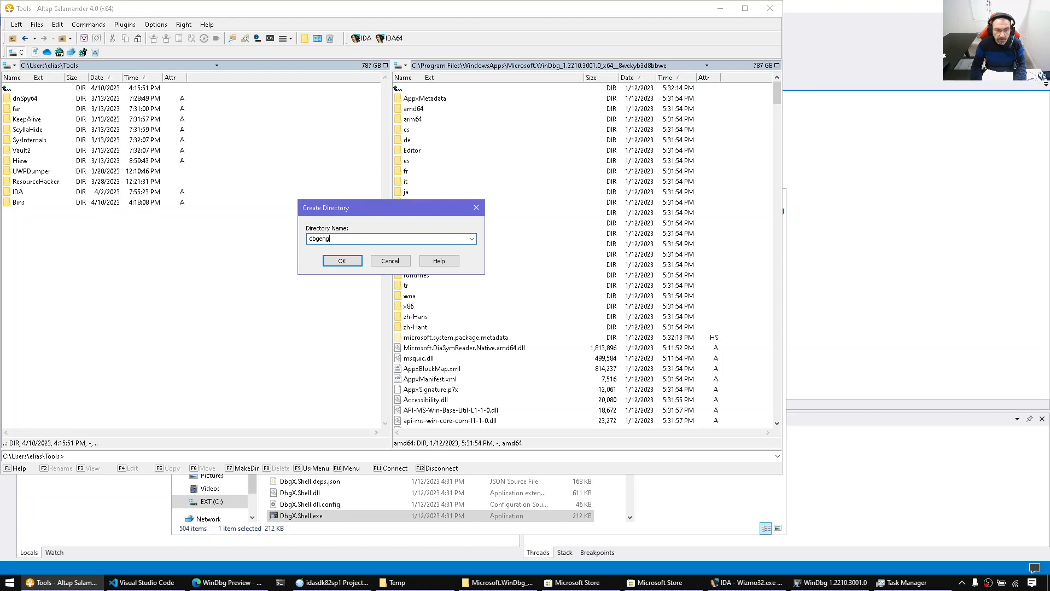
pyautogui.click(342, 260)
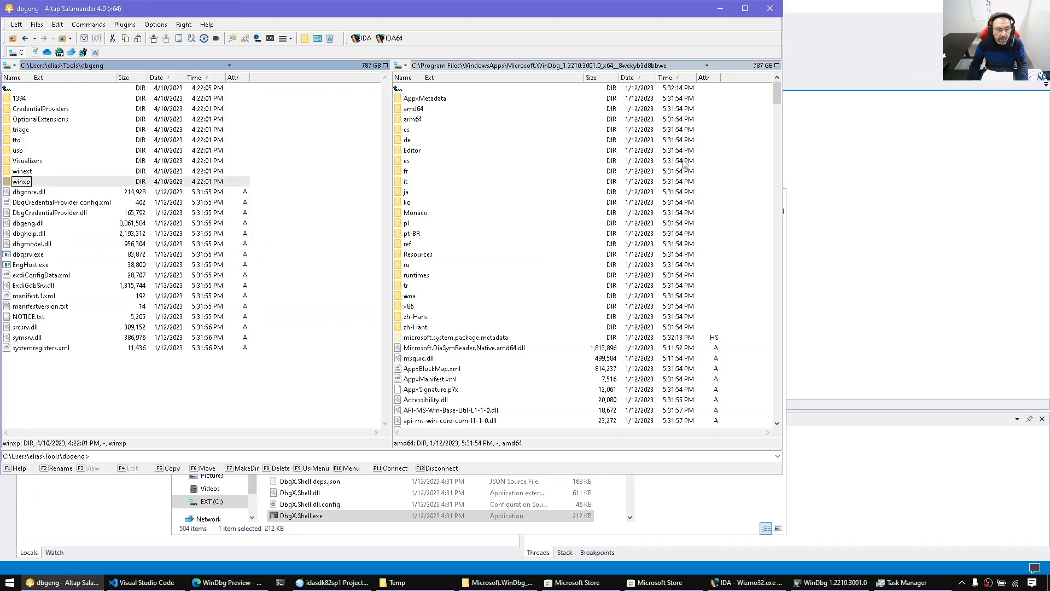
pyautogui.moveTo(501, 387)
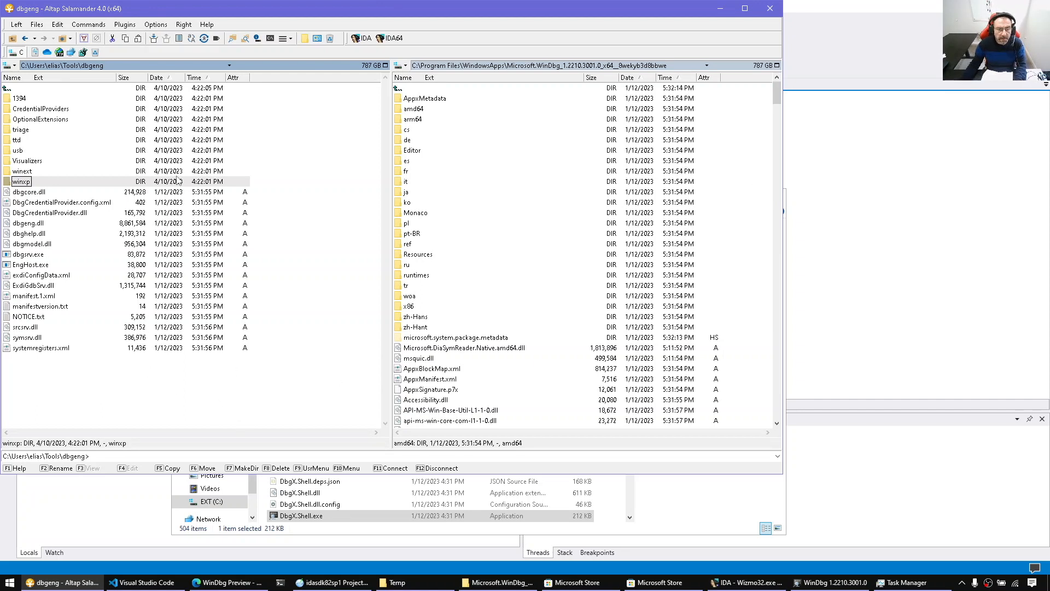
pyautogui.click(413, 108)
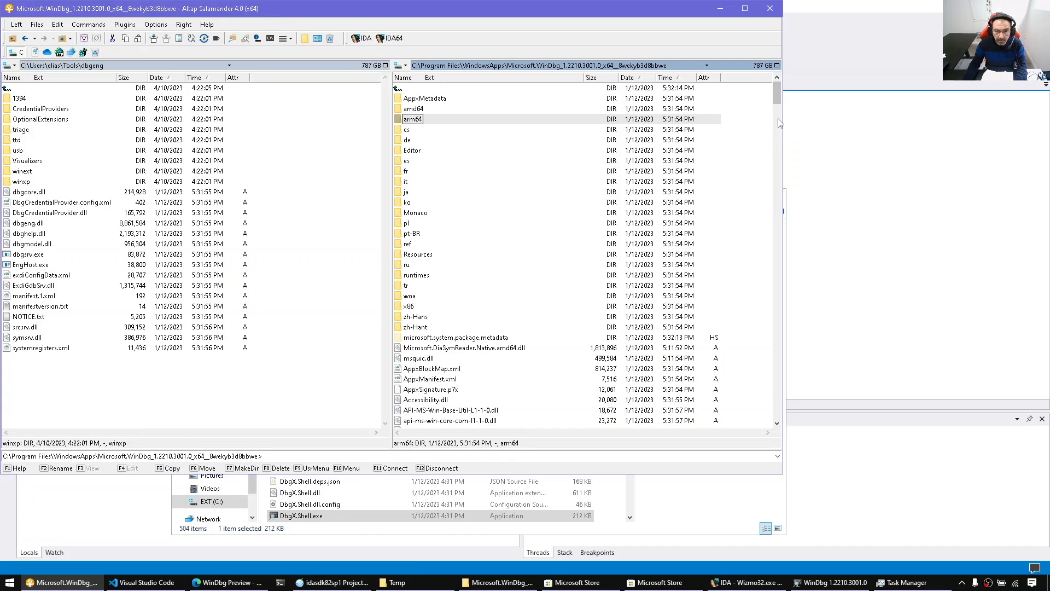
# Step: Open the WinDbg package's arm64 folder and check its larger dbgeng.dll size
pyautogui.doubleClick(413, 119)
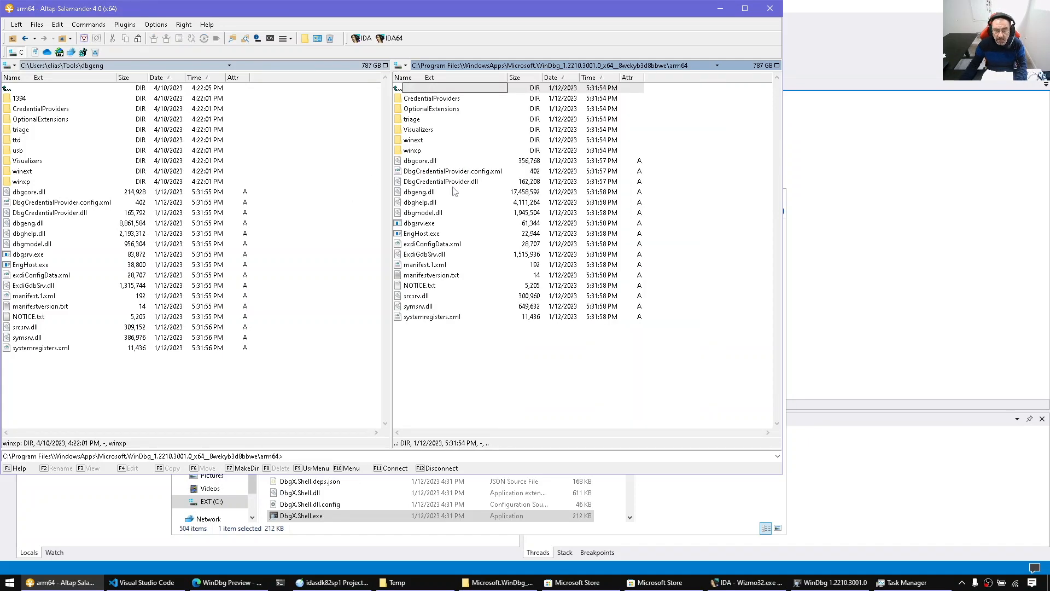
pyautogui.click(419, 192)
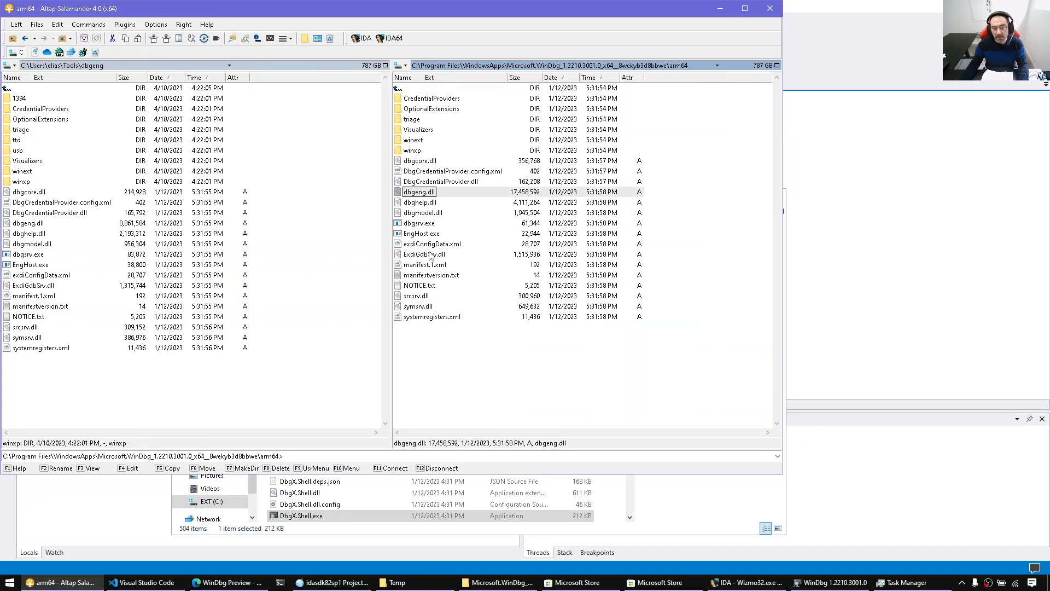
pyautogui.click(421, 233)
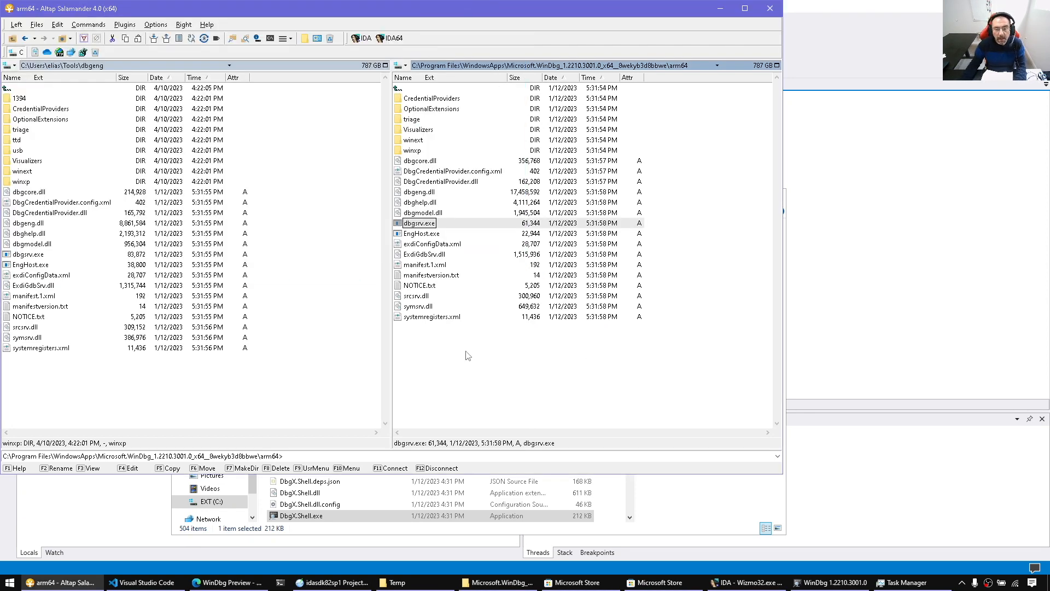
# Step: Switch to the browser showing the WinDbg Preview page and dismiss the Microsoft Store prompt
pyautogui.click(7, 8)
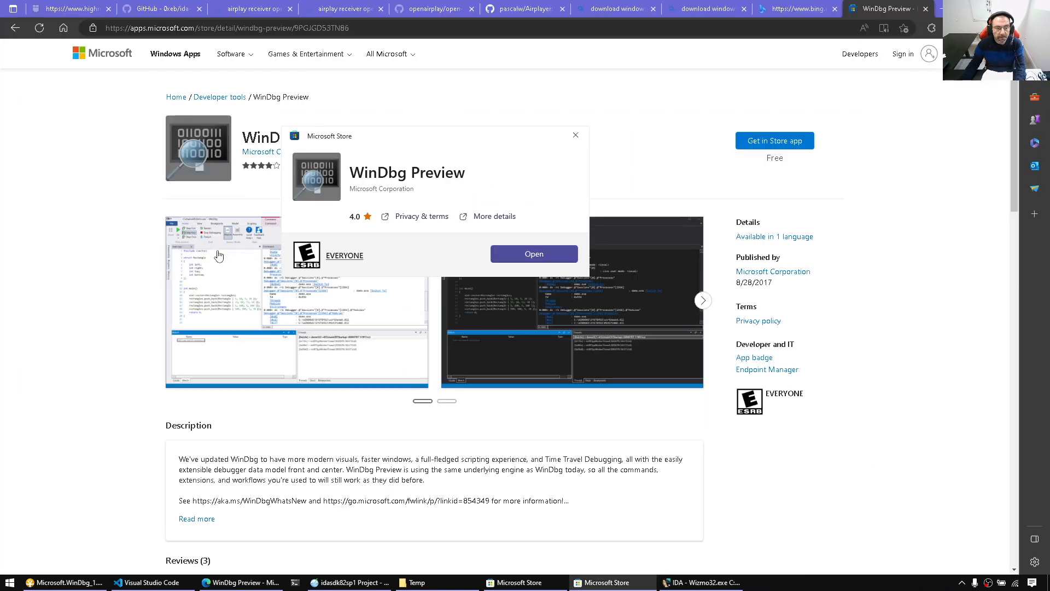
pyautogui.click(575, 135)
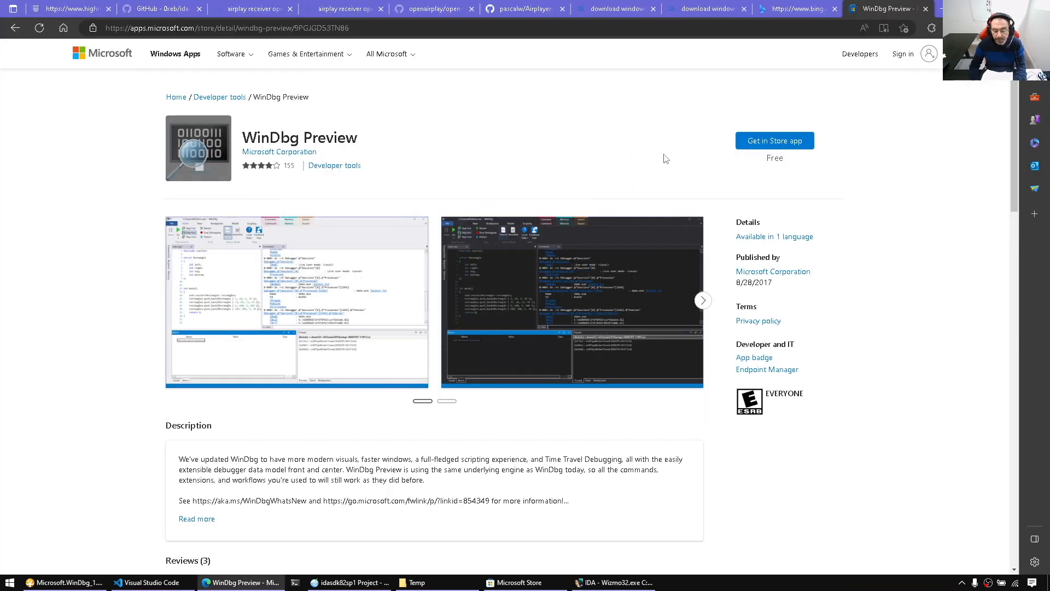
pyautogui.click(147, 582)
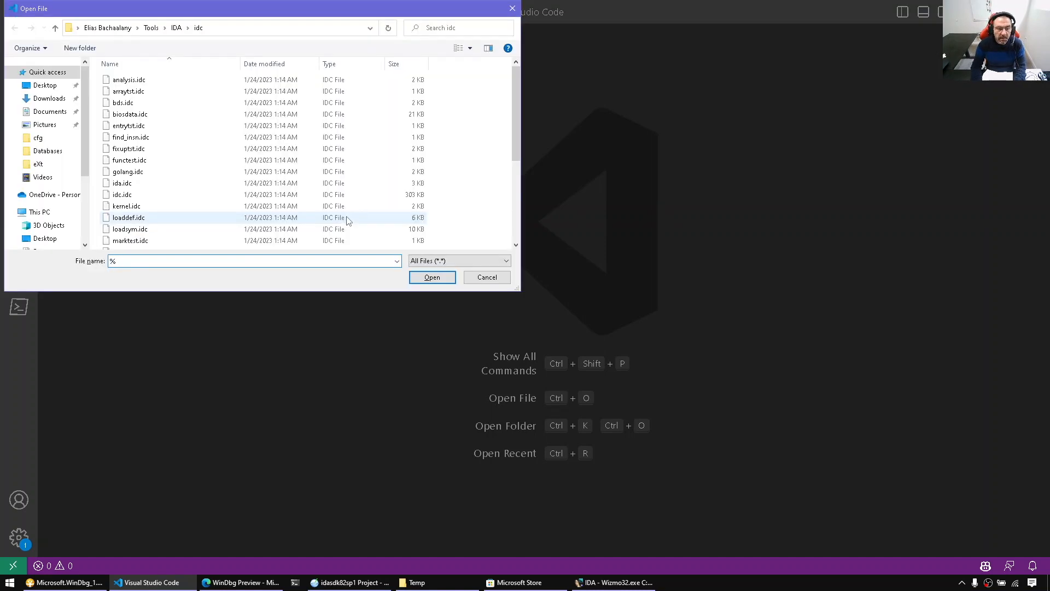
# Step: Open IDA's ida.cfg and place the cursor on the commented-out DBGTOOLS dbgeng.dll line
pyautogui.write('tools%\\ida\\cfg\\ida.cfg')
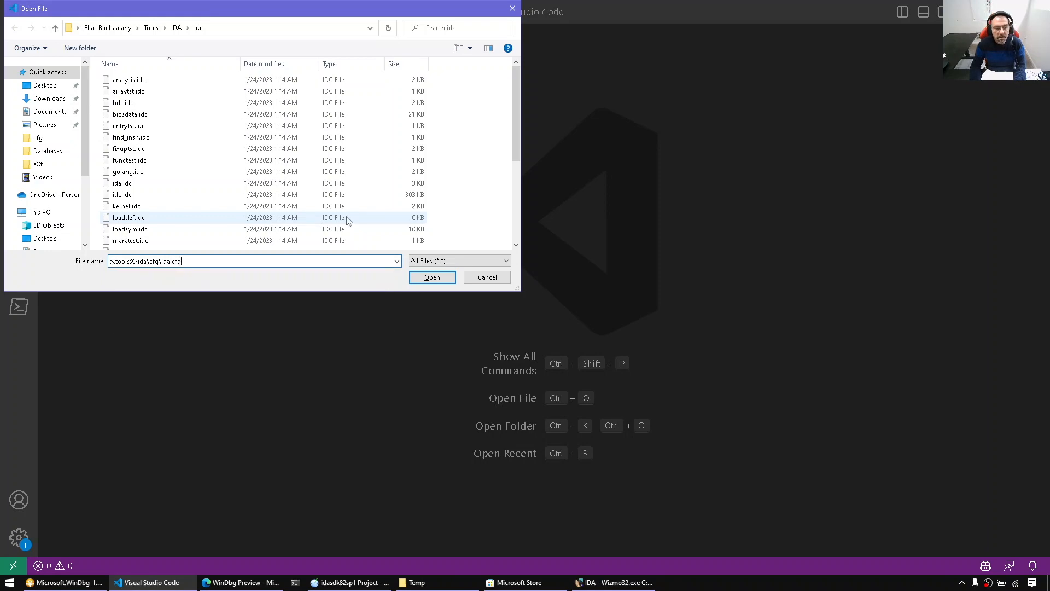
pyautogui.click(432, 277)
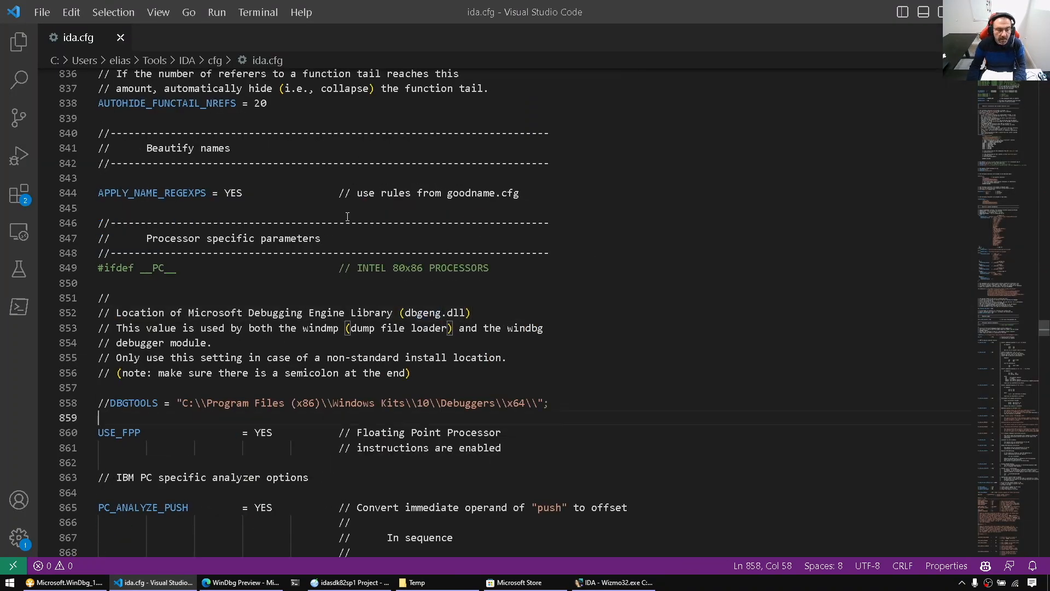
pyautogui.scroll(-3)
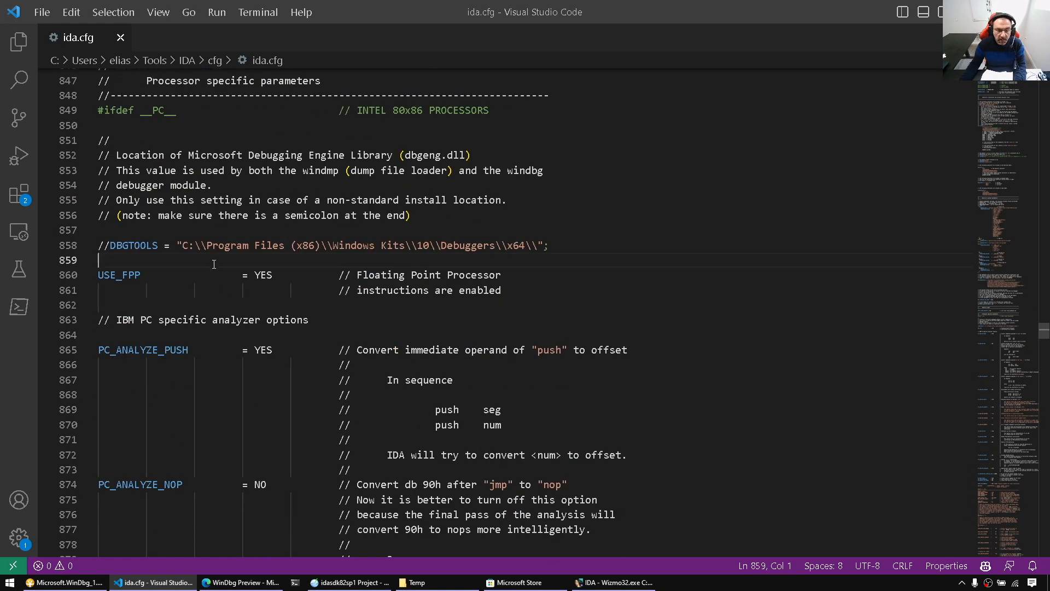
pyautogui.doubleClick(133, 245)
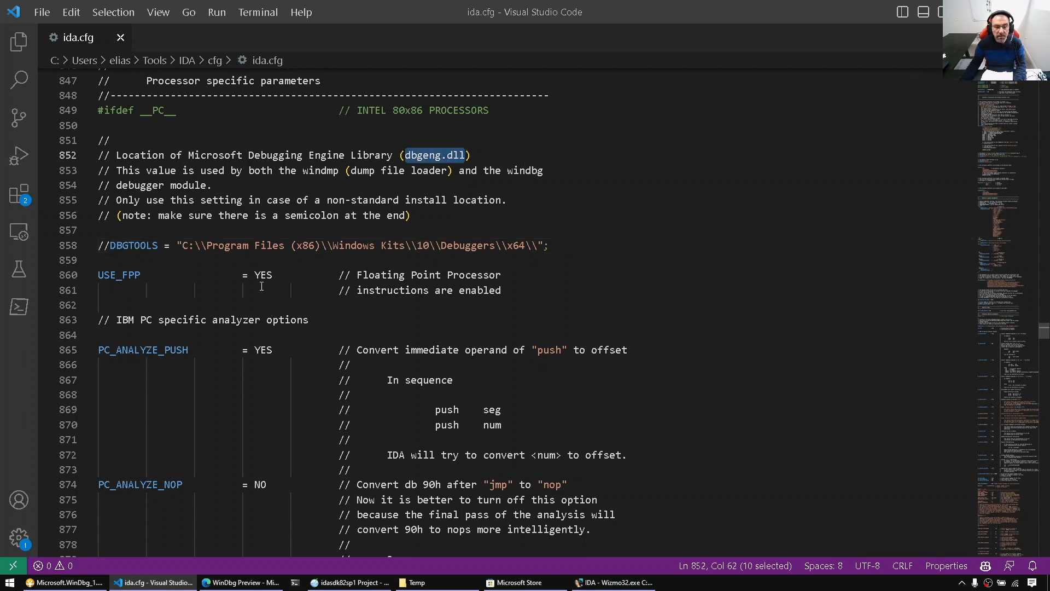
pyautogui.click(105, 245)
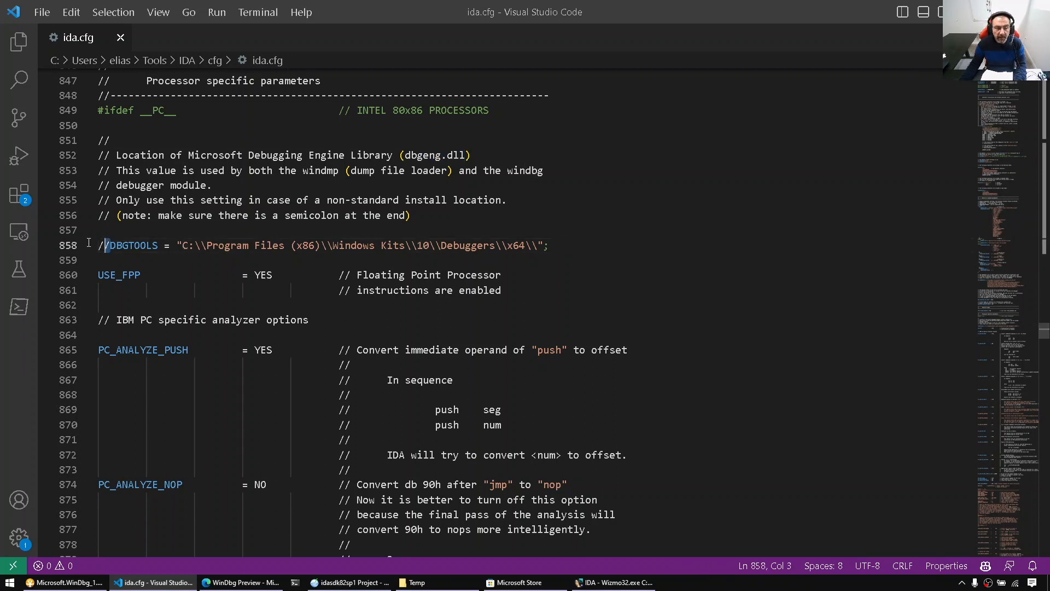
# Step: Set DBGTOOLS to C:\\Users\\elias\\Tools\\dbgeng\\, uncommented and ending with a semicolon
pyautogui.click(63, 582)
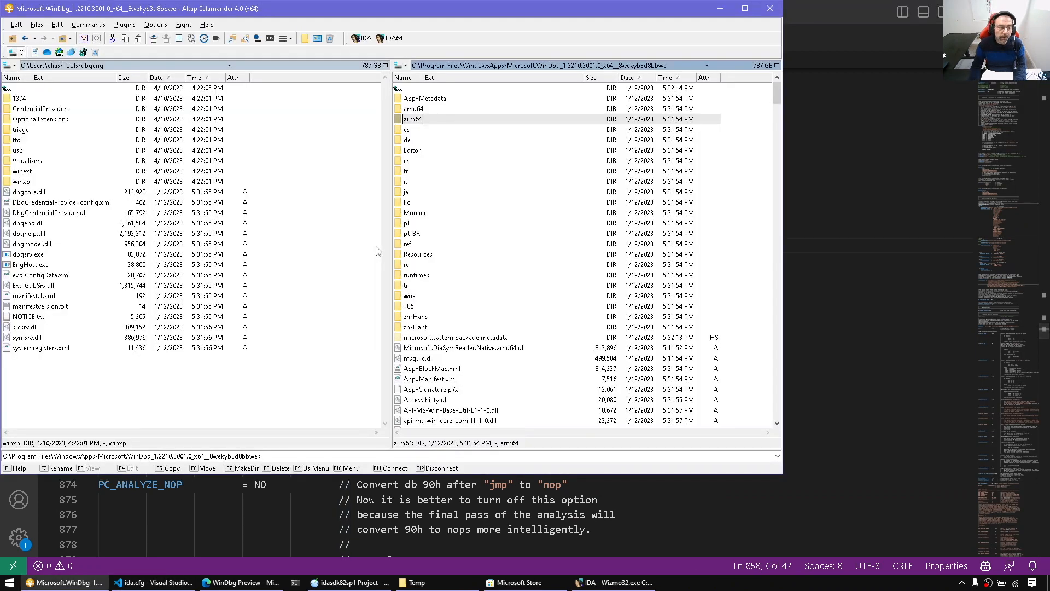
pyautogui.click(153, 581)
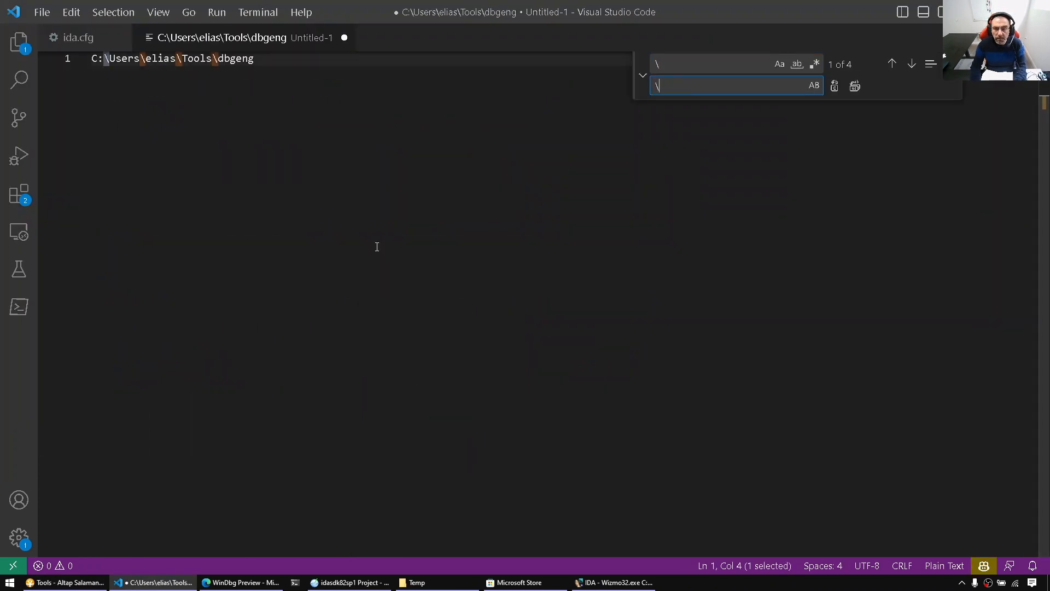
pyautogui.click(79, 37)
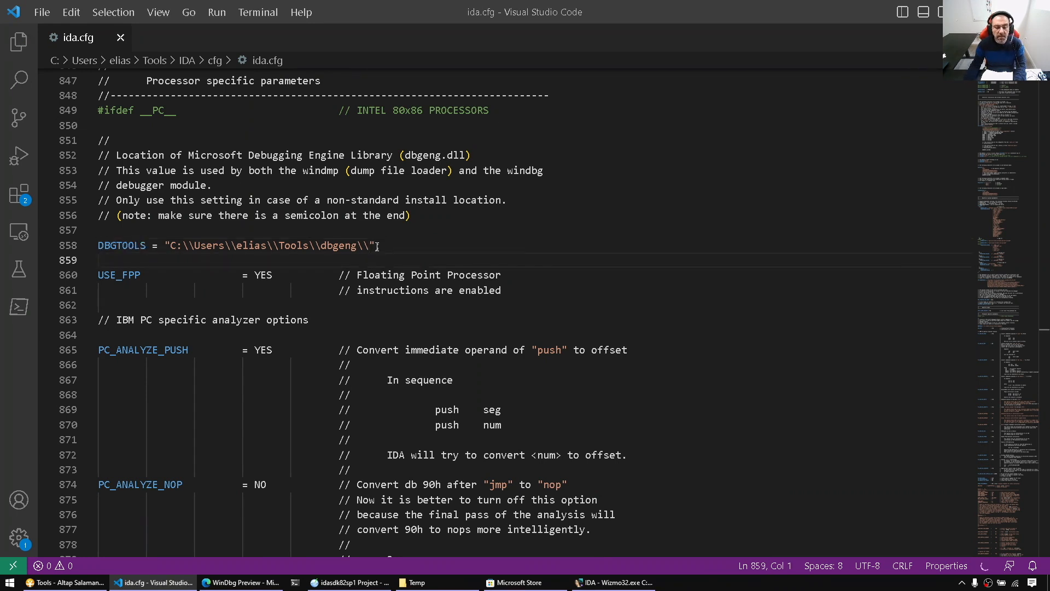
pyautogui.click(611, 581)
pyautogui.write('%too')
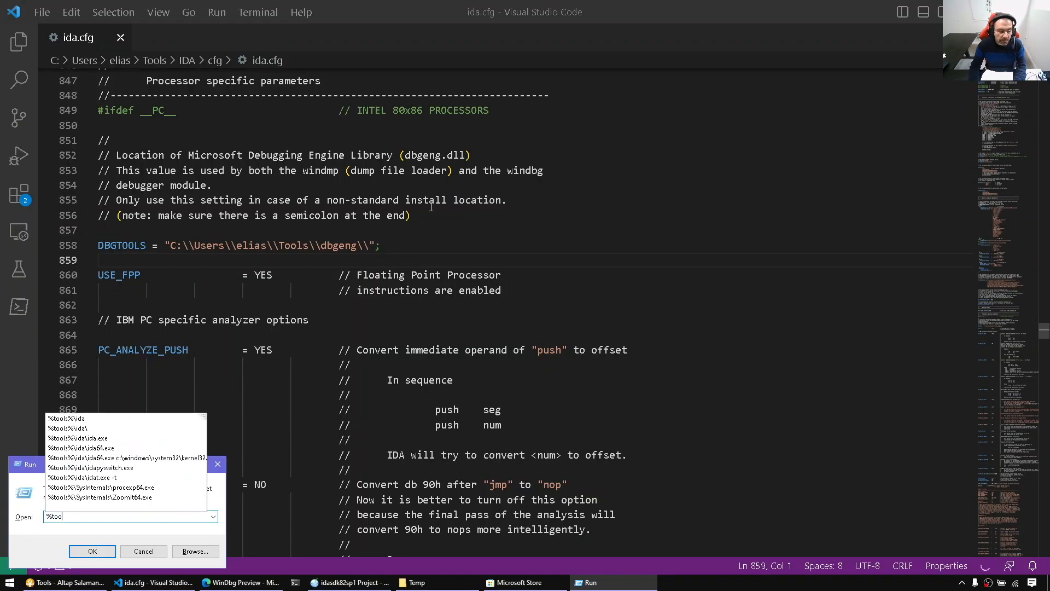
# Step: Relaunch IDA on Wizmo32.exe and load the existing database
pyautogui.click(144, 550)
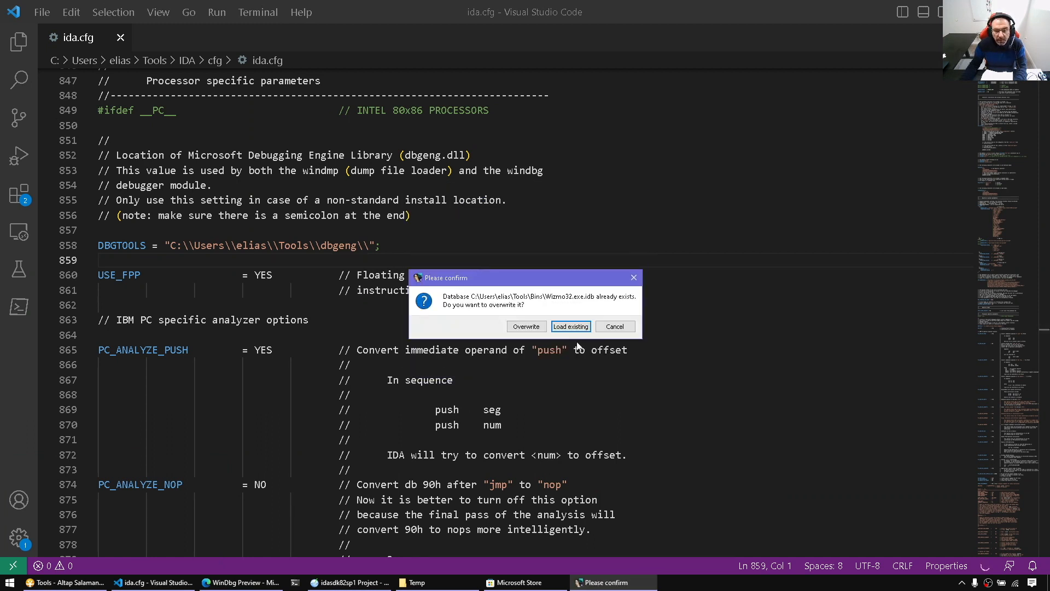
pyautogui.click(570, 326)
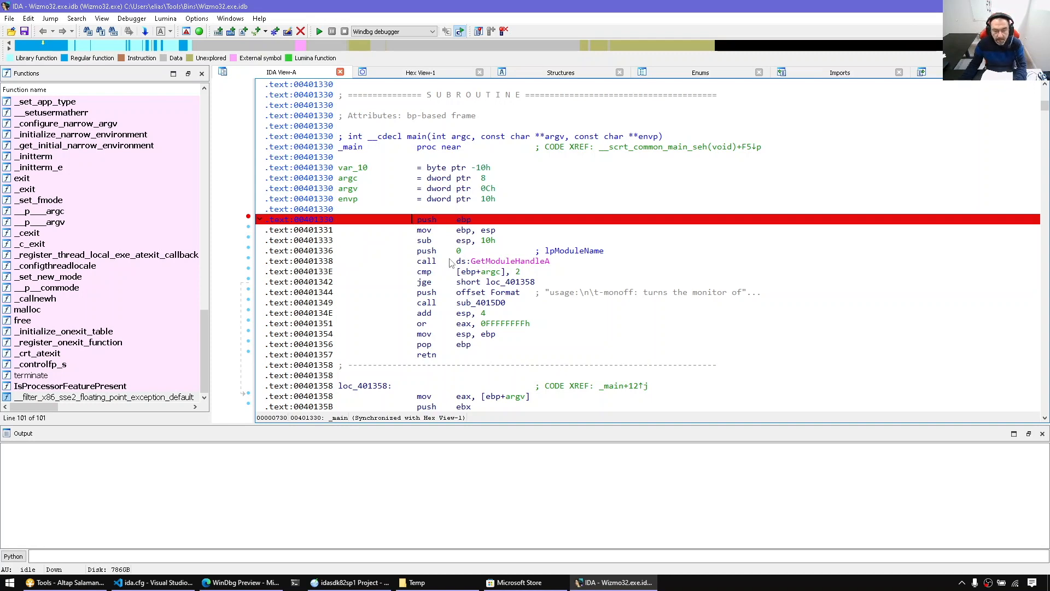
# Step: Debug Wizmo32.exe with the WinDbg debugger and focus the WINDBG command line
pyautogui.click(320, 30)
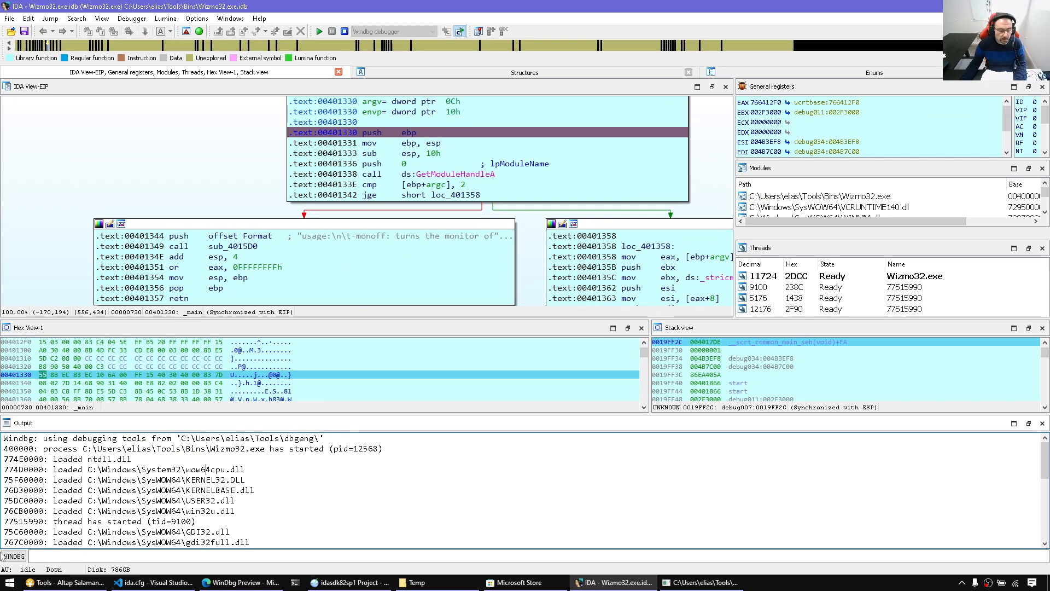
pyautogui.moveTo(254, 493)
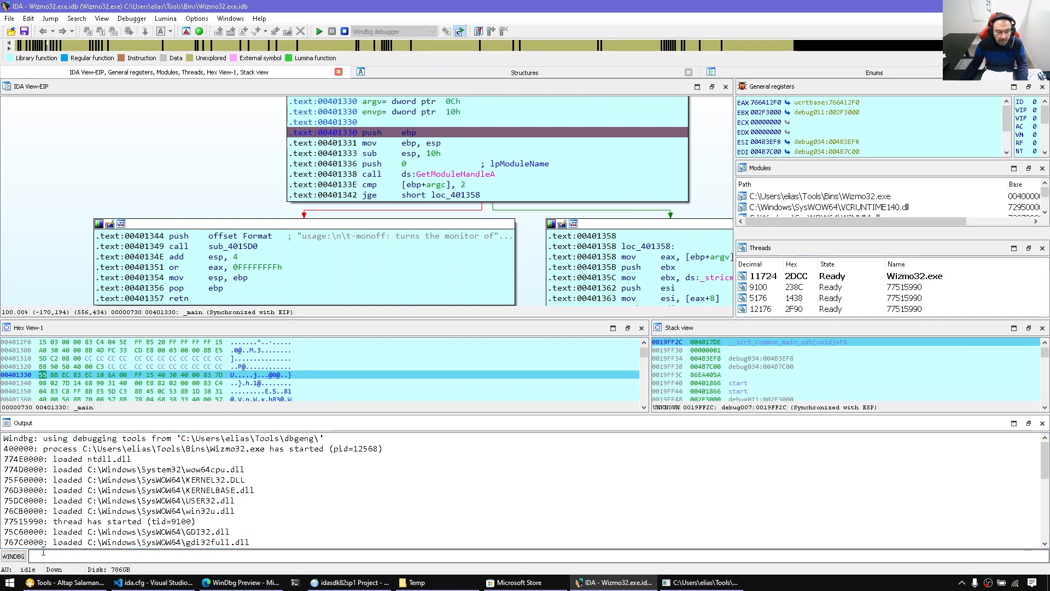
pyautogui.click(12, 555)
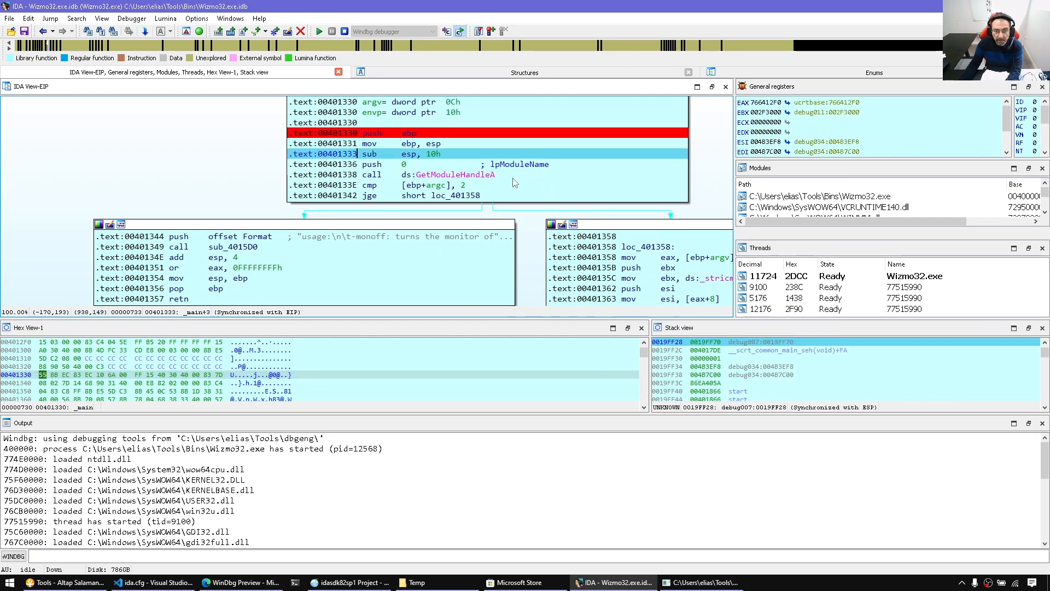
# Step: Step over to the GetModuleHandleA call and dump bytes at EIP with 'db eip'
pyautogui.press('F8')
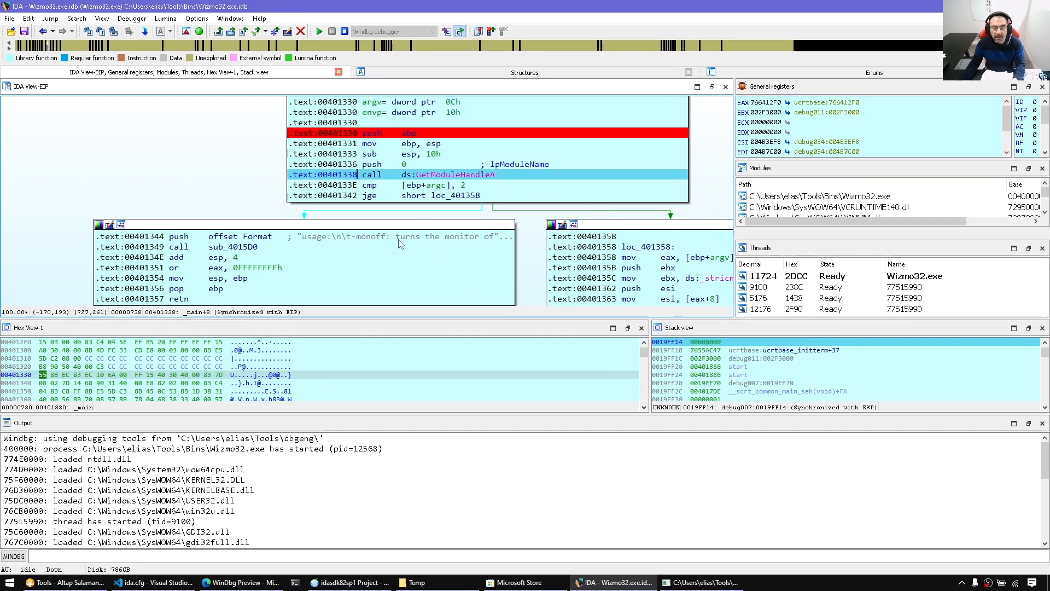
pyautogui.moveTo(365, 238)
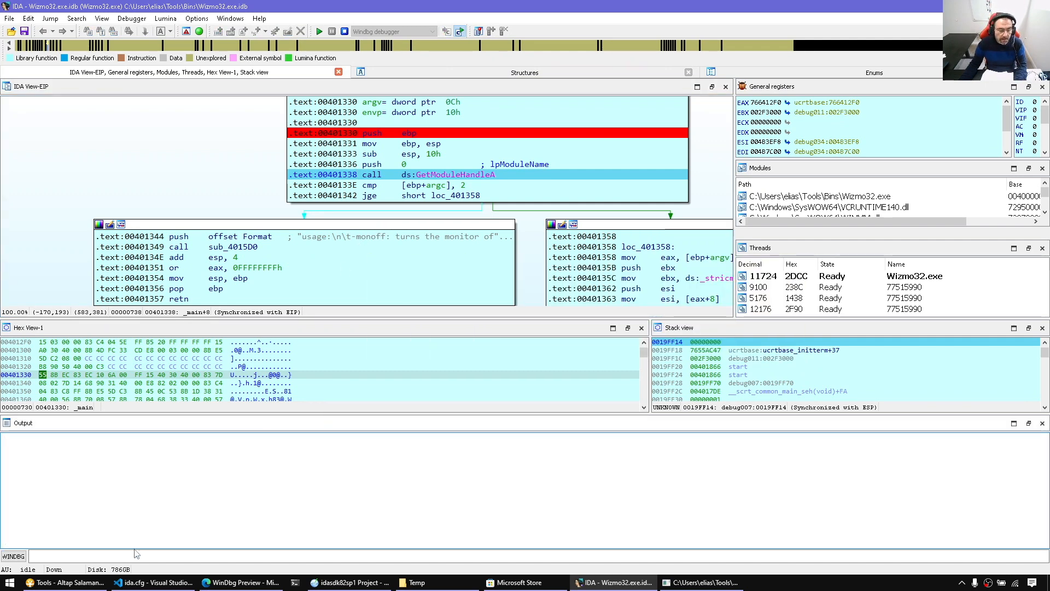
pyautogui.write('db')
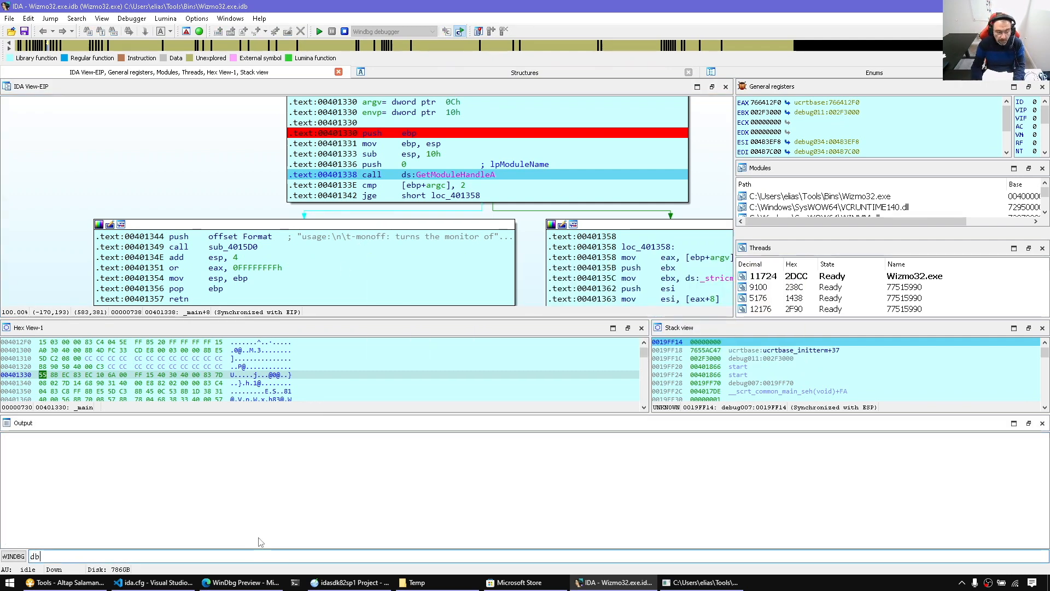
pyautogui.press('Return')
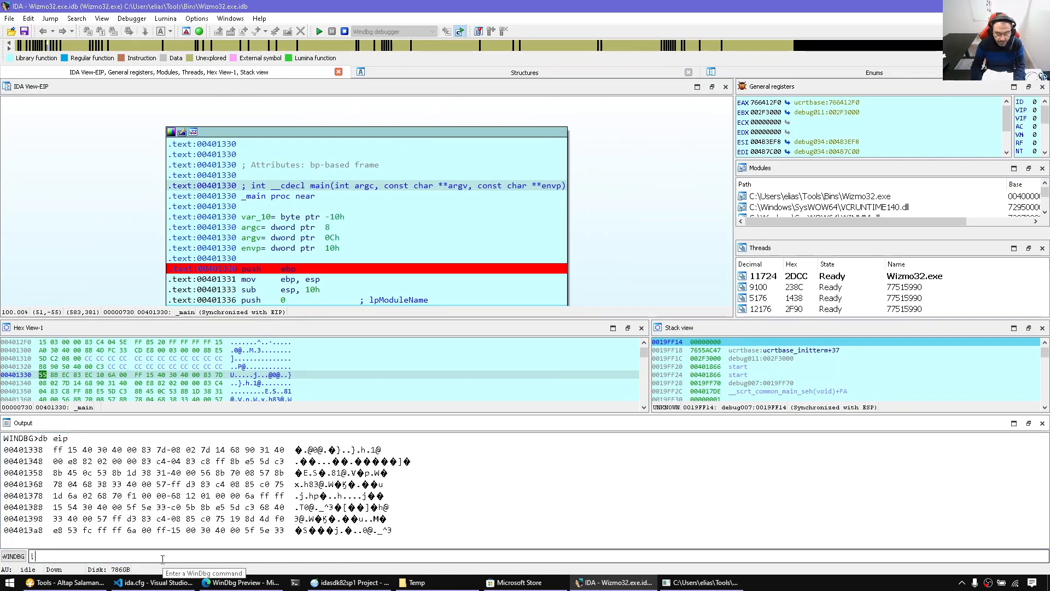
# Step: Run !address to list the debuggee's memory regions and scroll through the output
pyautogui.press('Return')
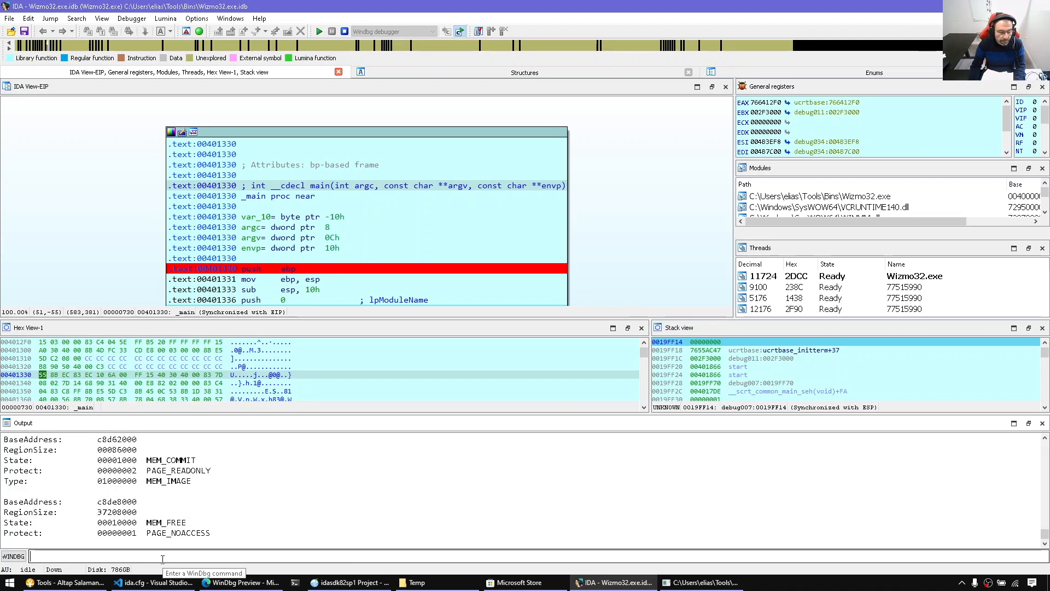
pyautogui.scroll(-3)
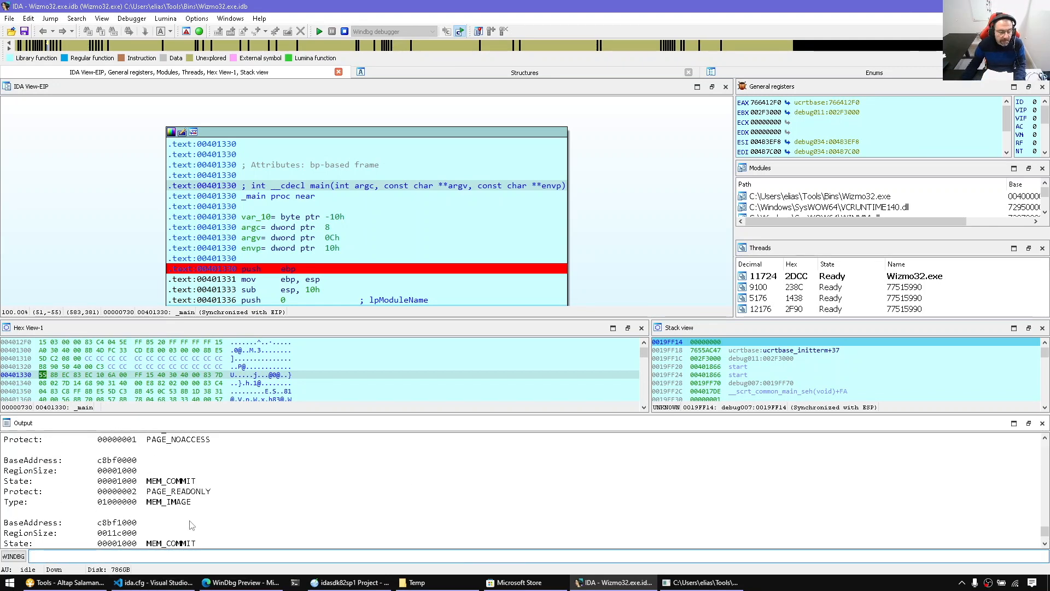
pyautogui.scroll(-3)
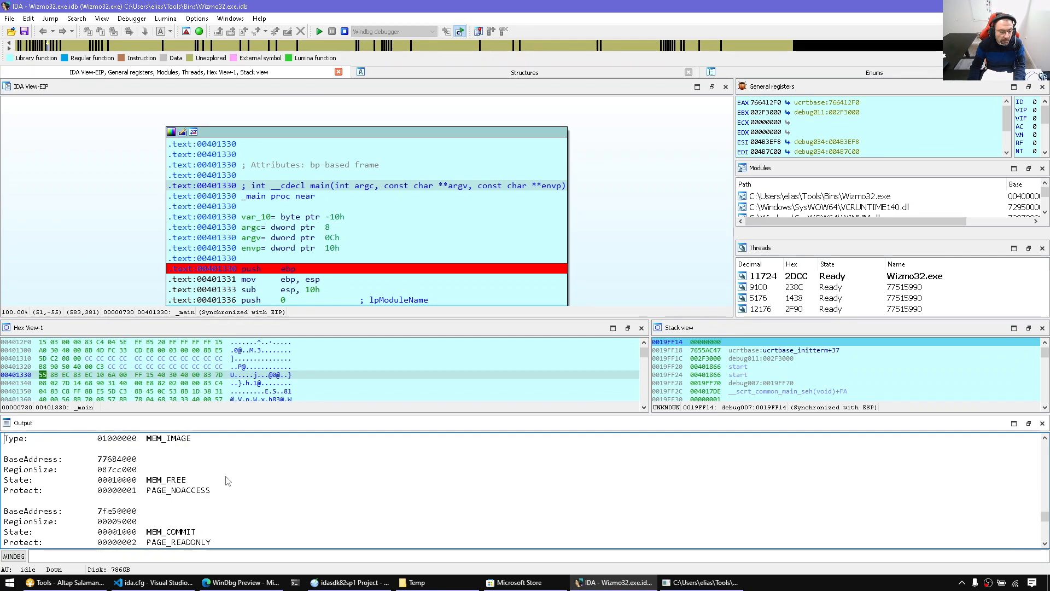
pyautogui.scroll(-3)
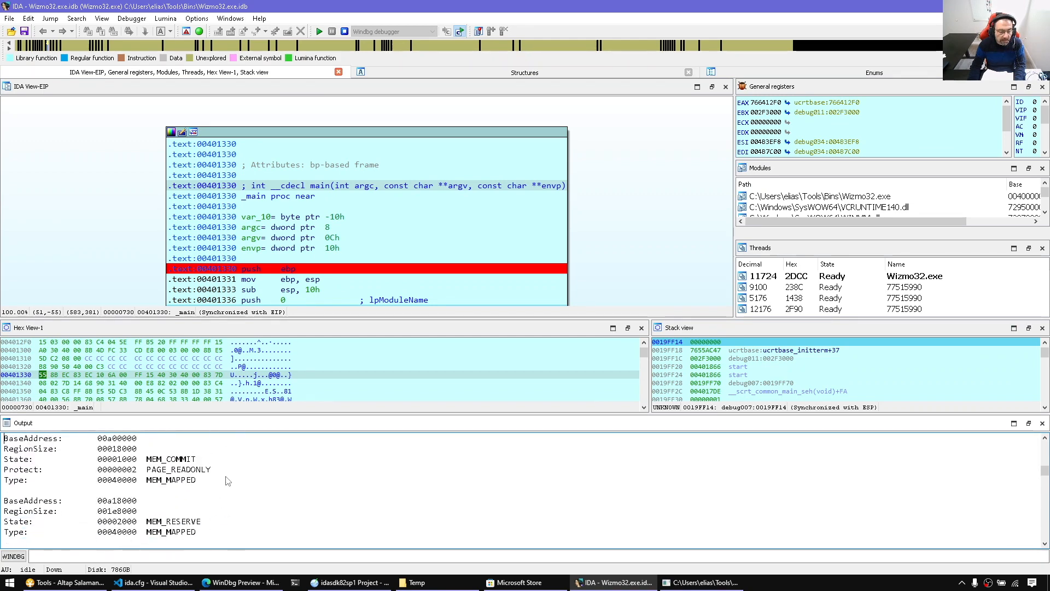